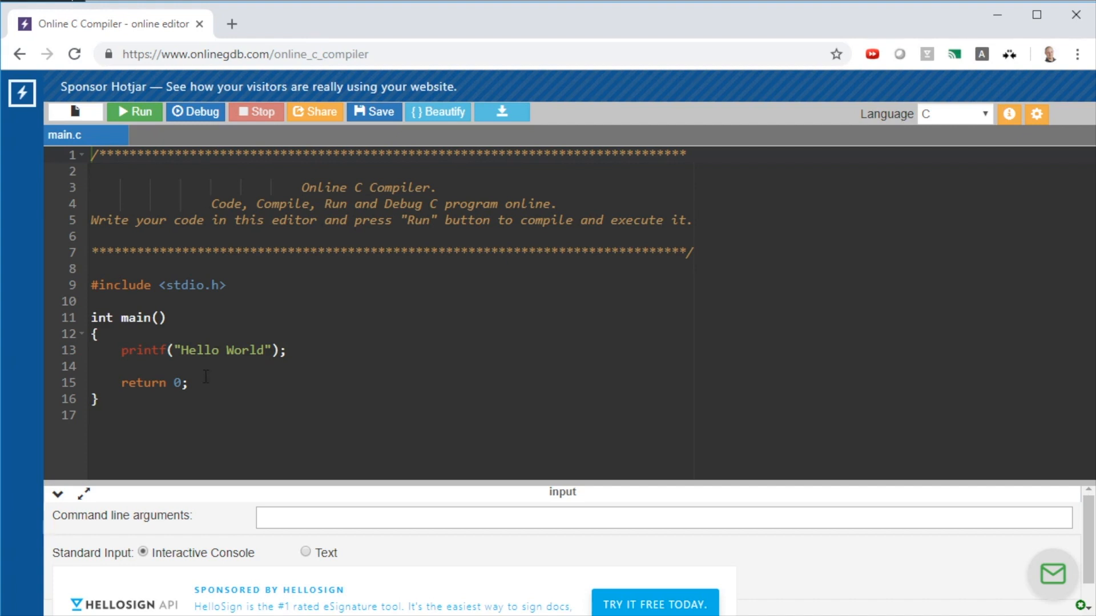
pyautogui.moveTo(166, 306)
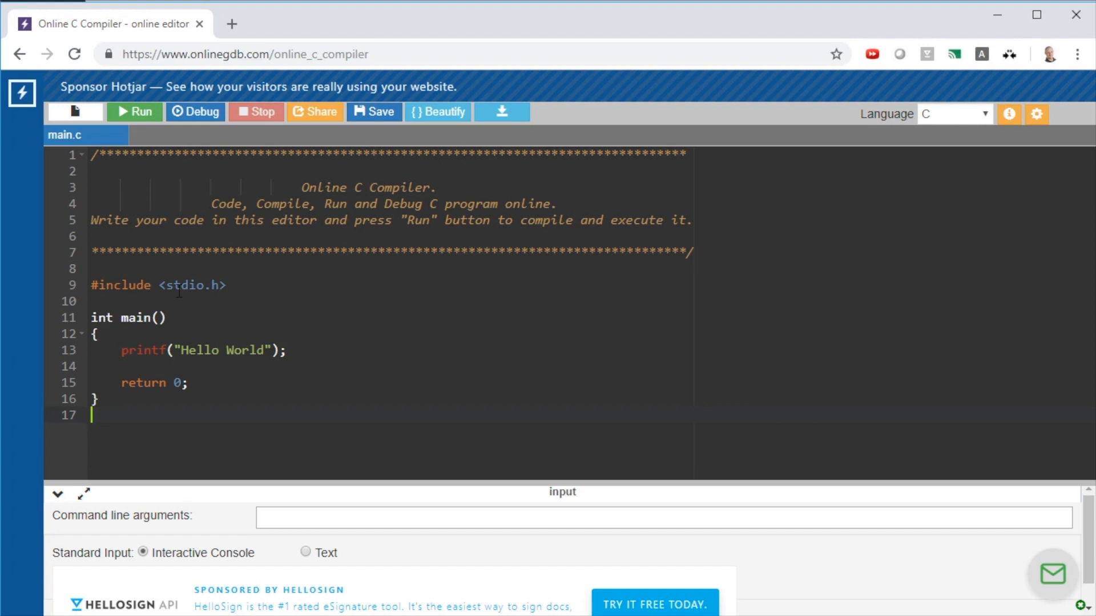
pyautogui.moveTo(134, 112)
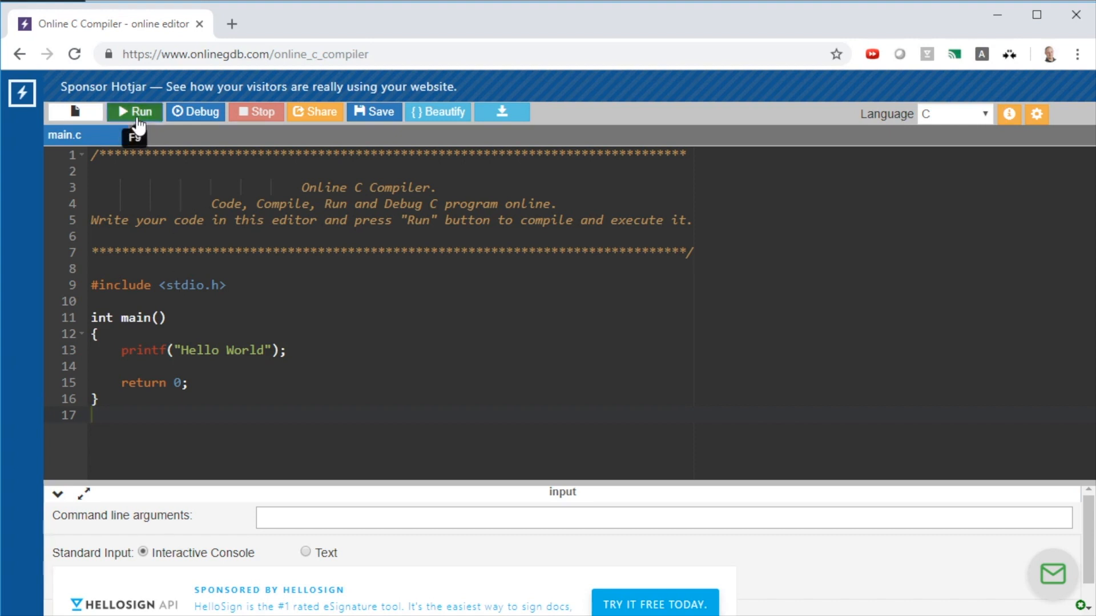
# Step: Run Hello World, then add char name[25], a name prompt, scanf, and a Welcome %s printf
pyautogui.click(134, 112)
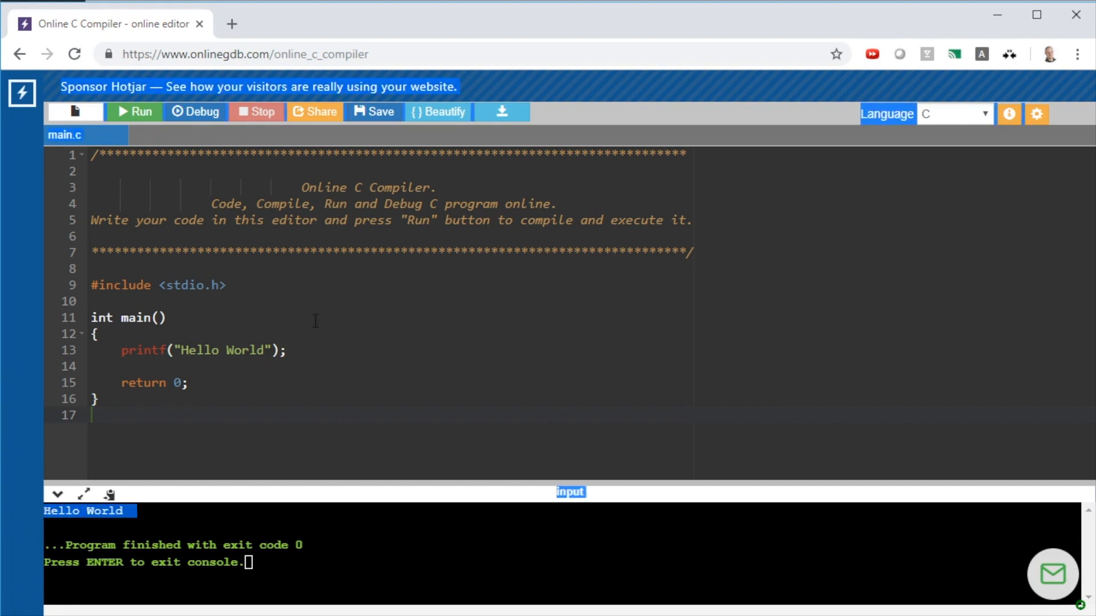
pyautogui.click(230, 350)
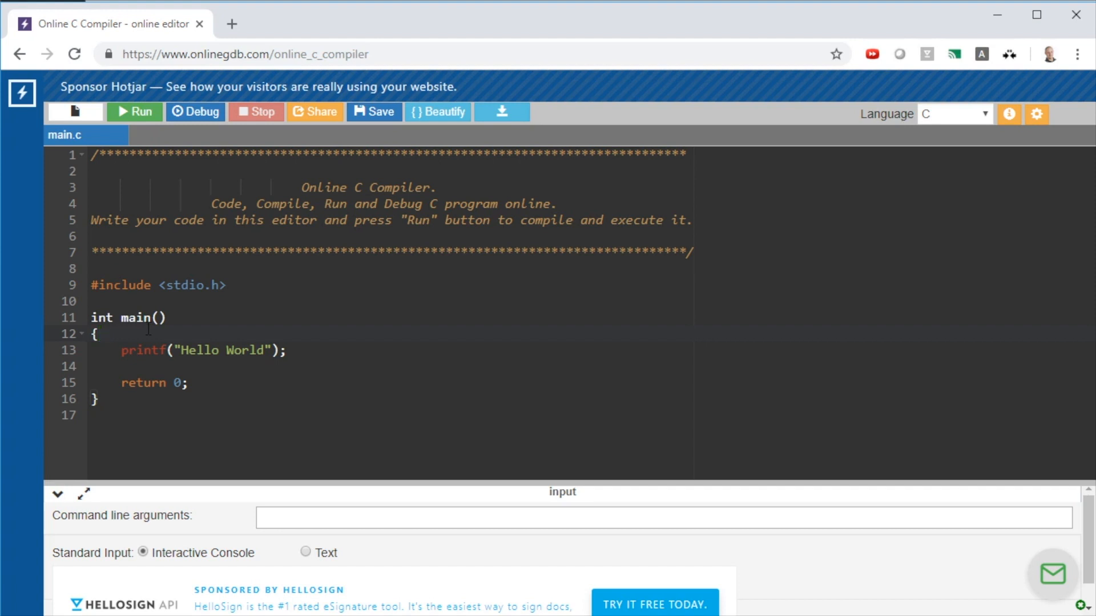
pyautogui.press('Return')
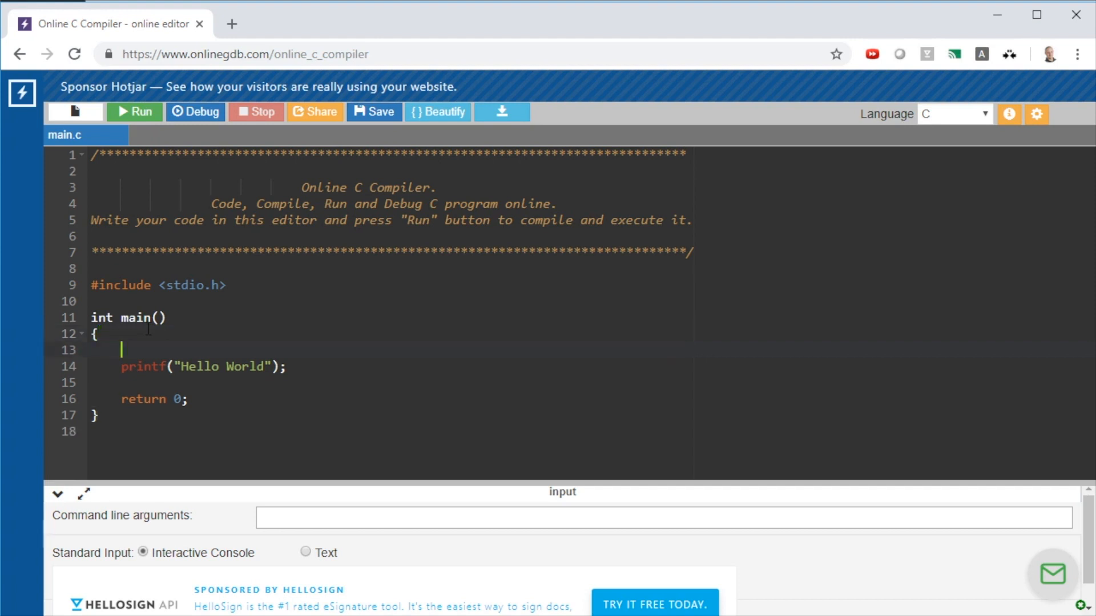
pyautogui.write('char')
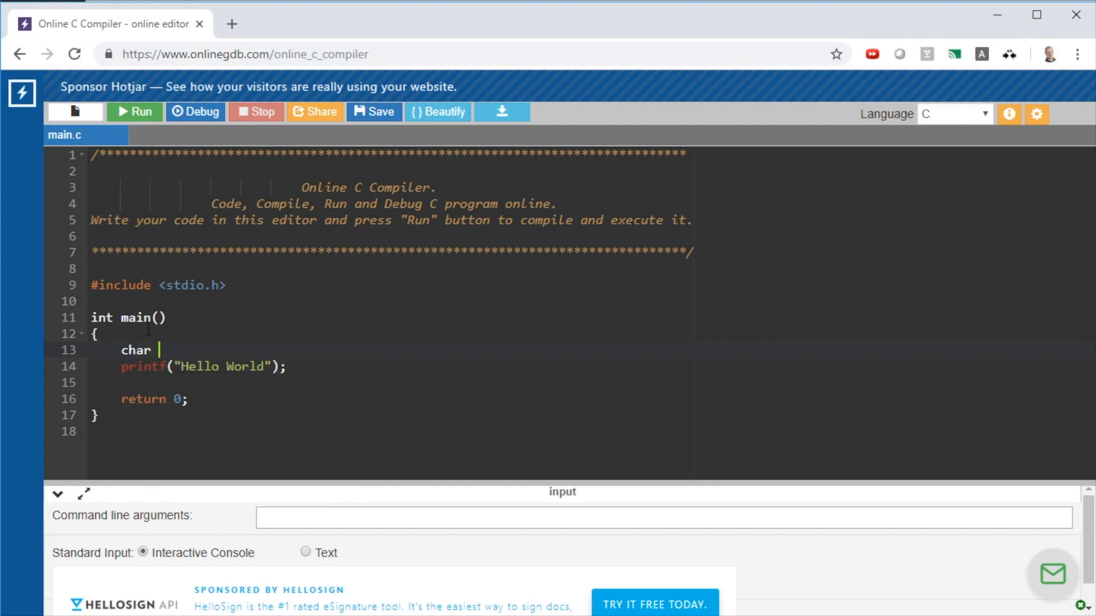
pyautogui.write('name[]')
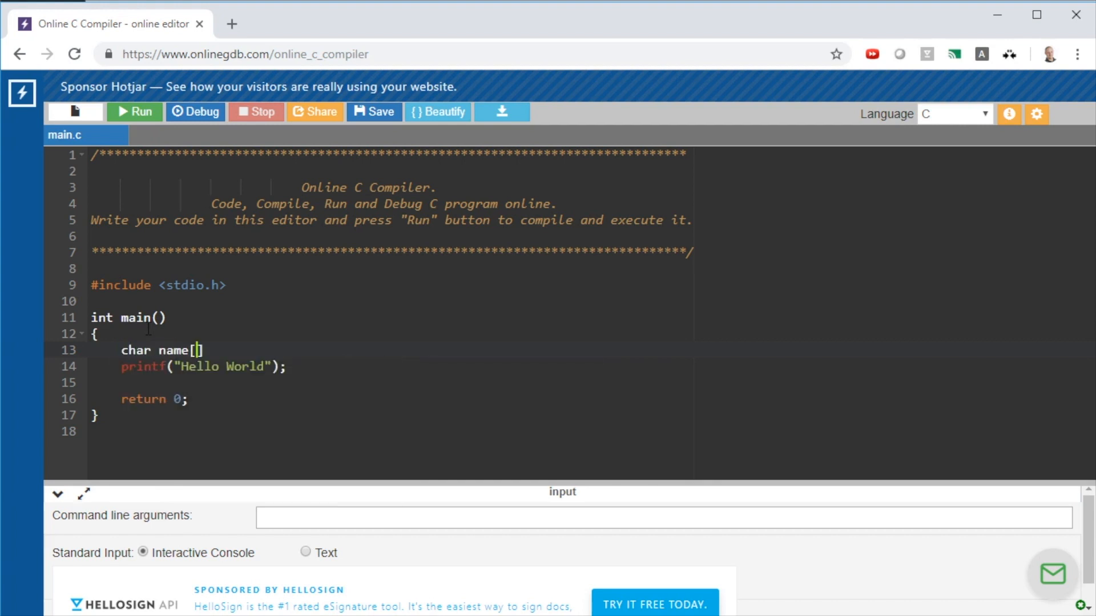
pyautogui.write('25')
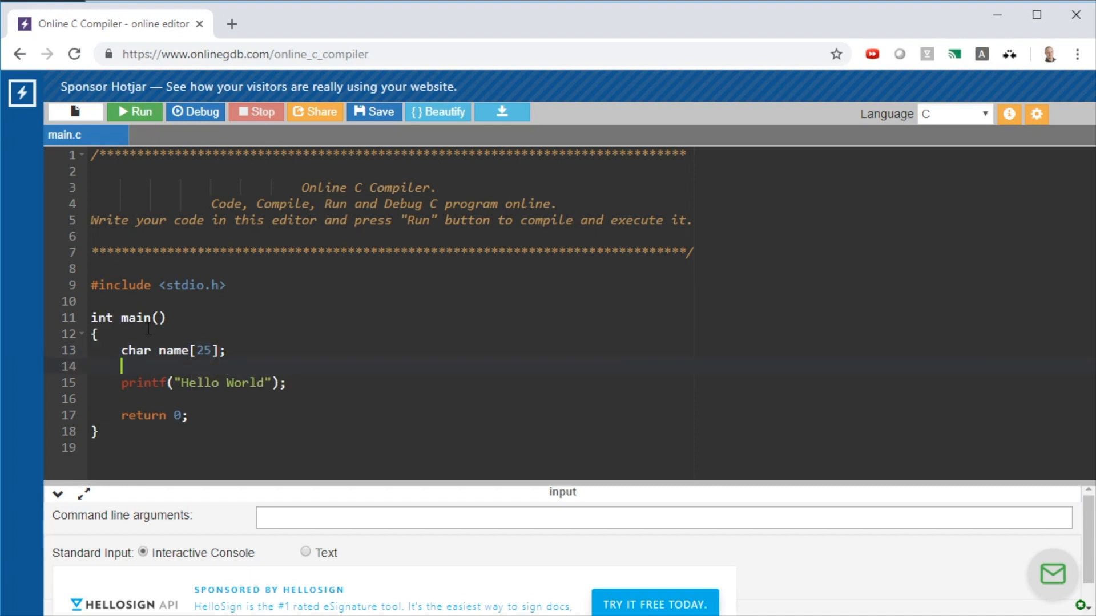
pyautogui.write('printf("Hello user, what is your name?");')
pyautogui.write('scanf(')
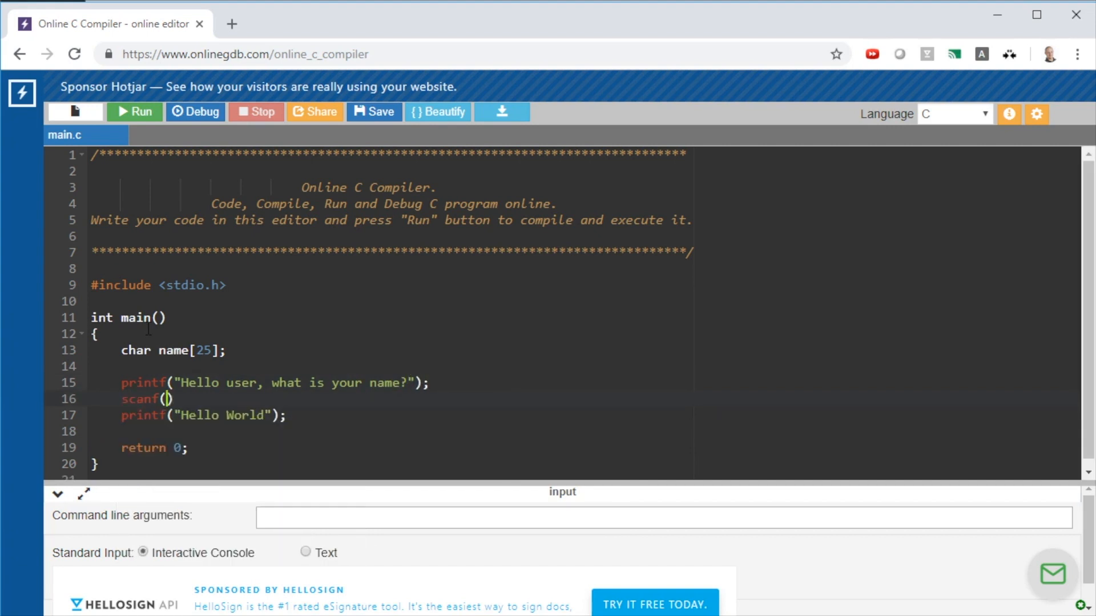
pyautogui.write('"%s",&name);')
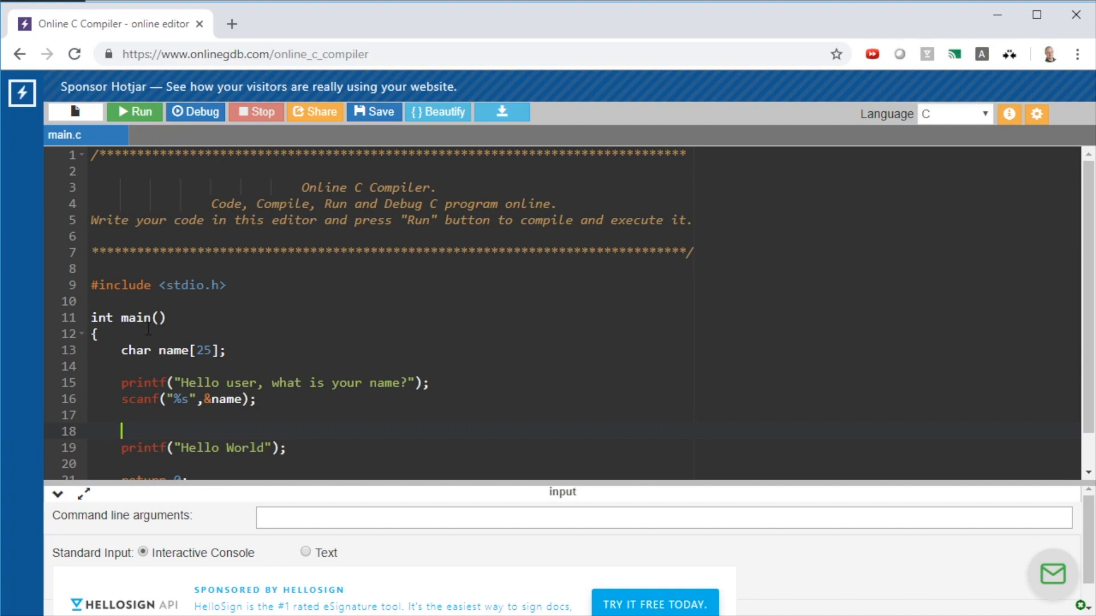
pyautogui.write('program')
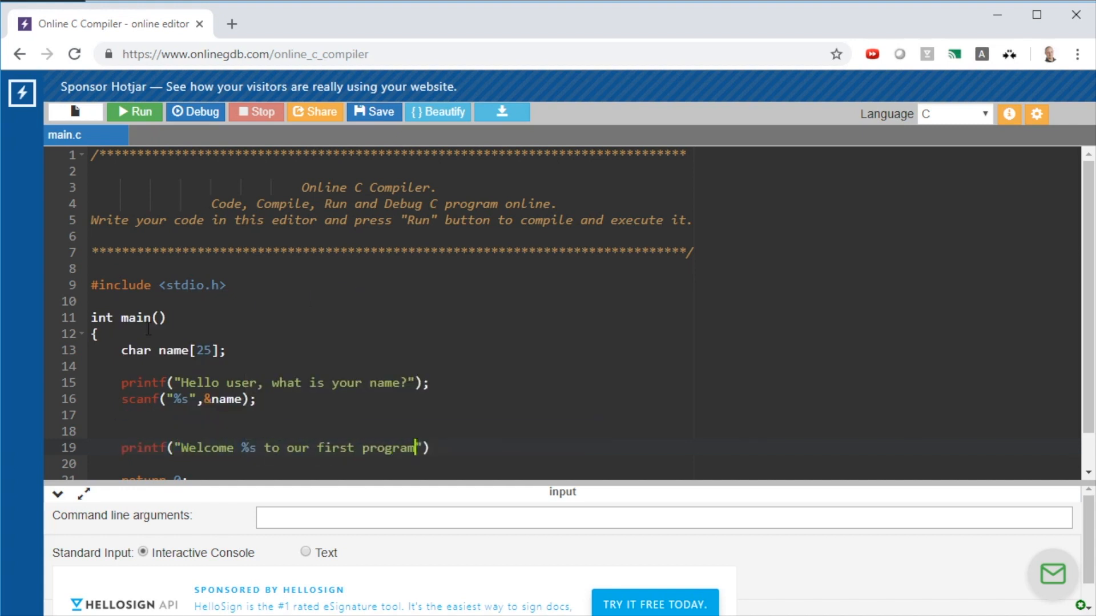
pyautogui.write('!\\n",name);')
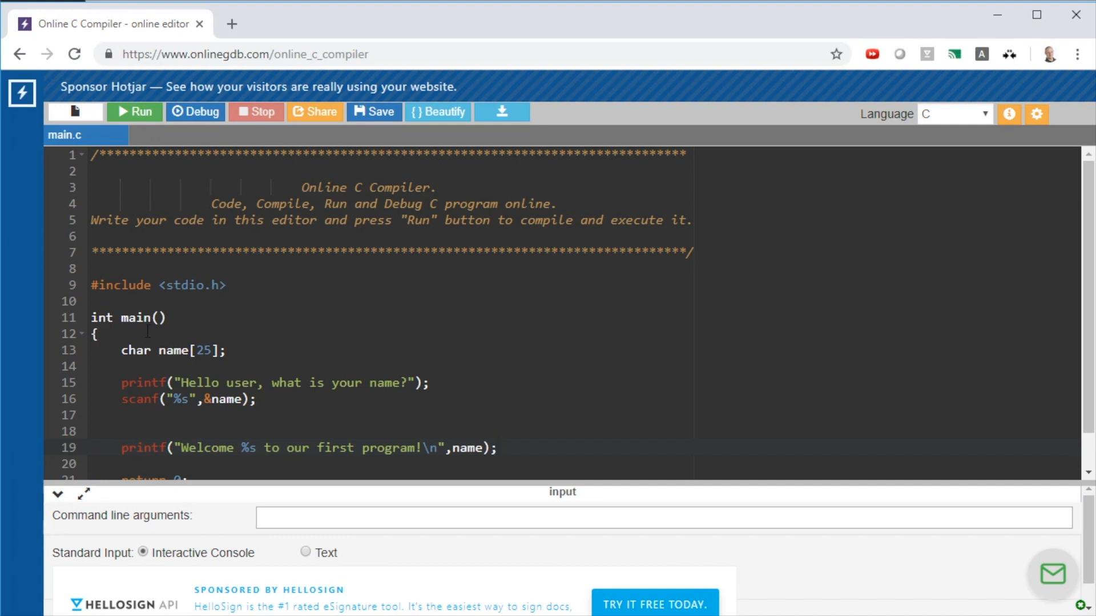
pyautogui.scroll(-3)
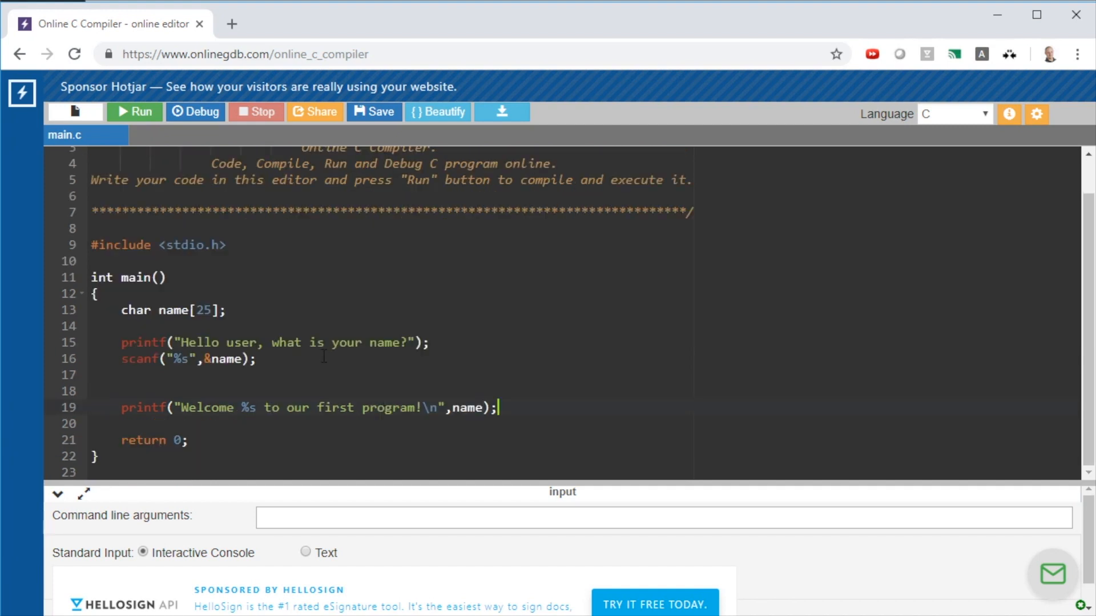
pyautogui.moveTo(363, 359)
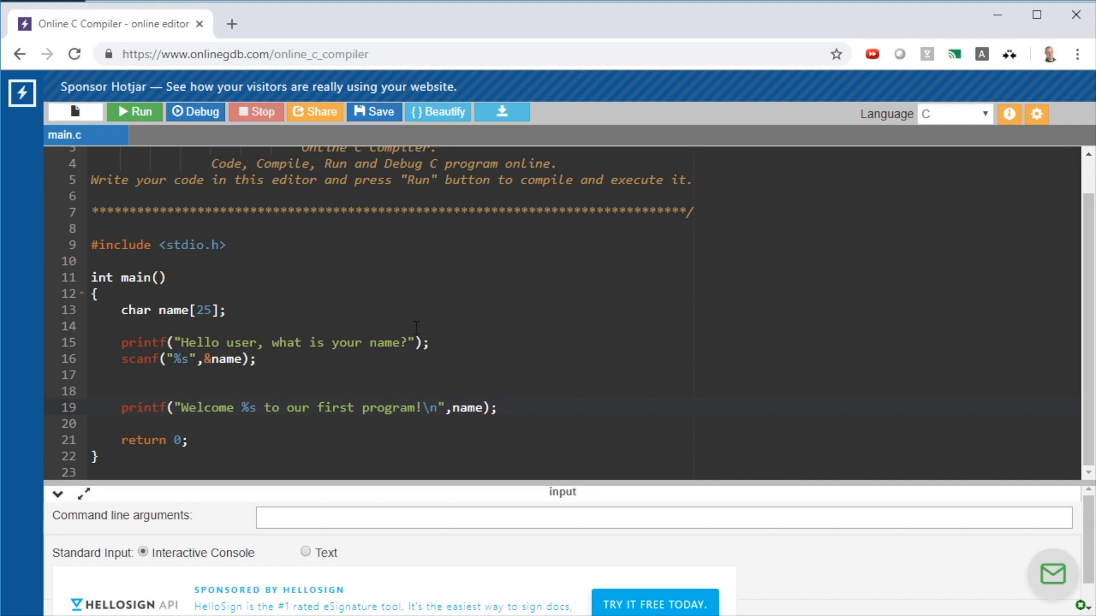
pyautogui.click(498, 407)
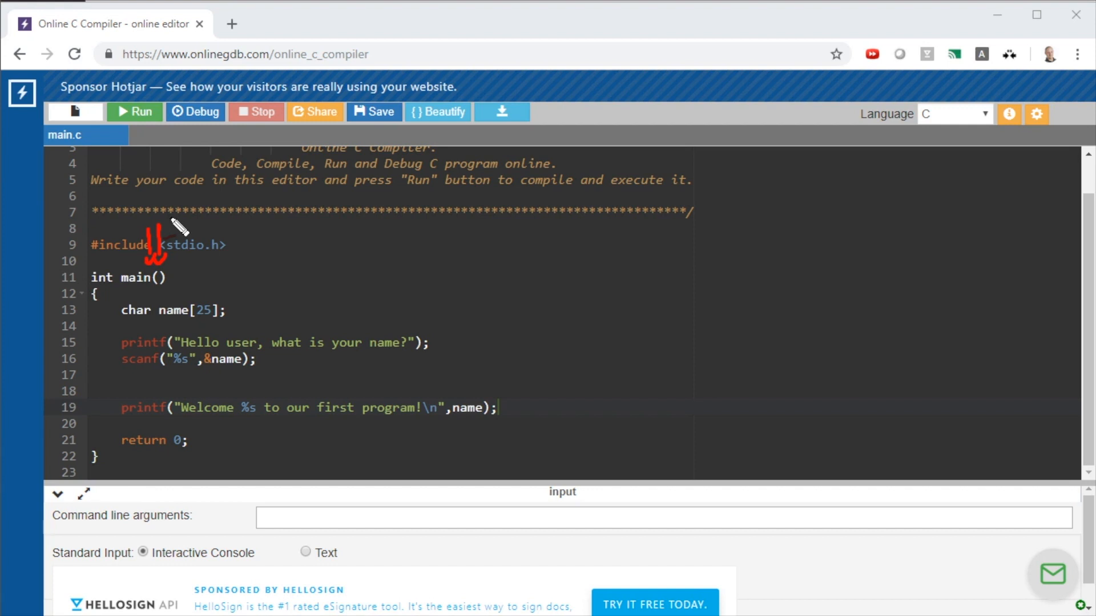
pyautogui.moveTo(98, 297)
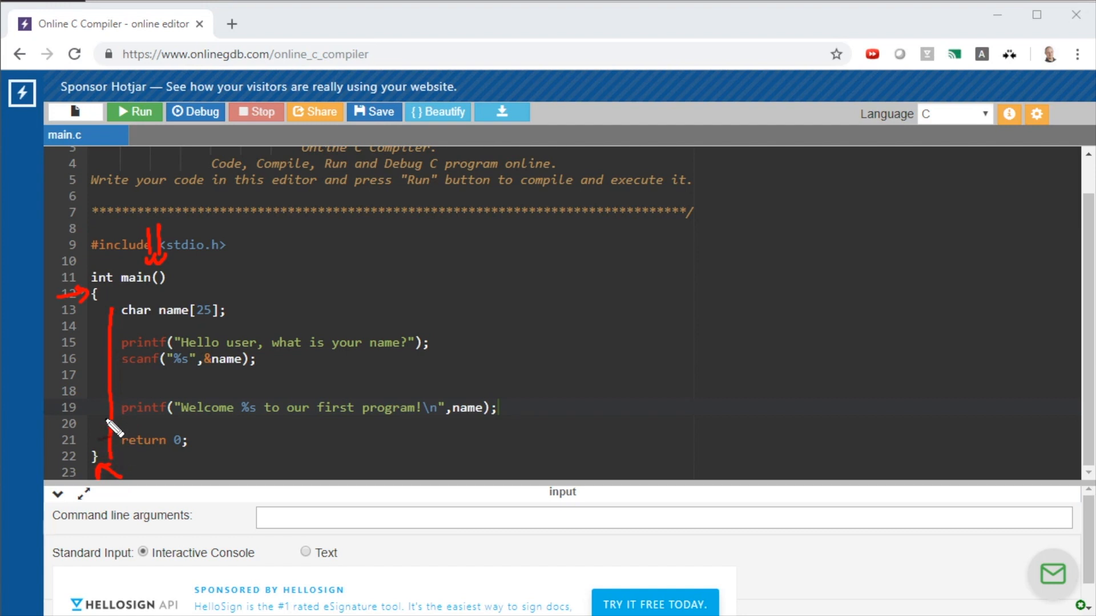
pyautogui.moveTo(143, 314)
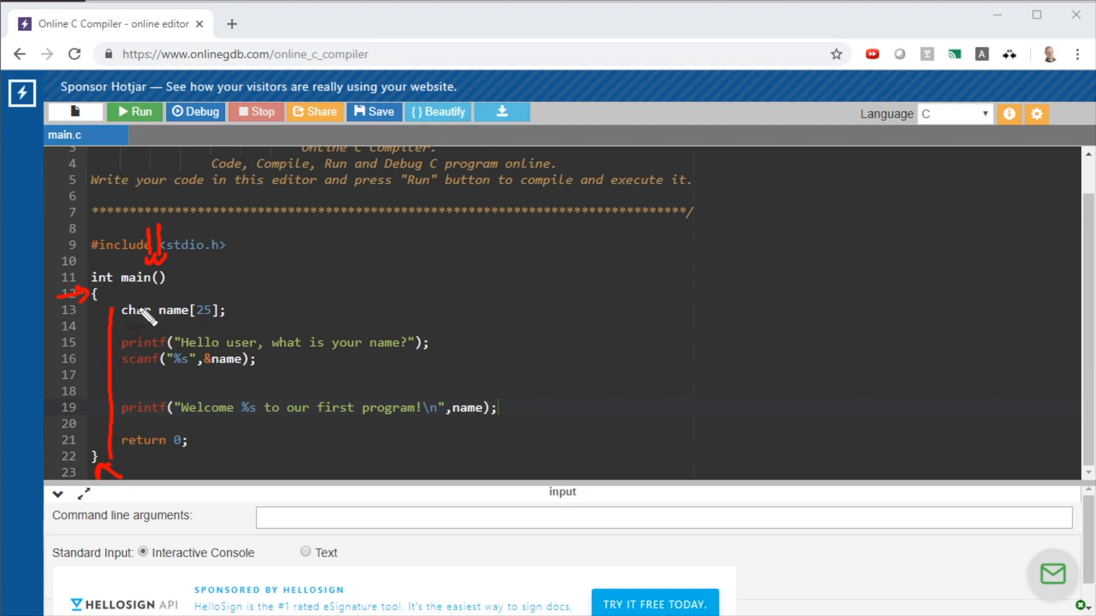
pyautogui.moveTo(168, 293)
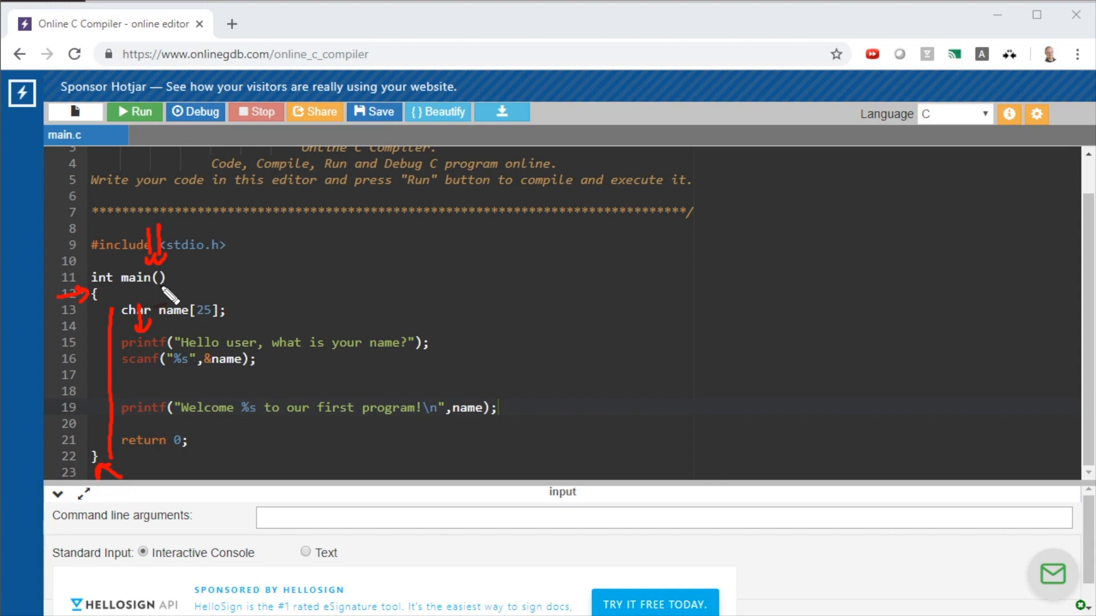
pyautogui.moveTo(597, 17)
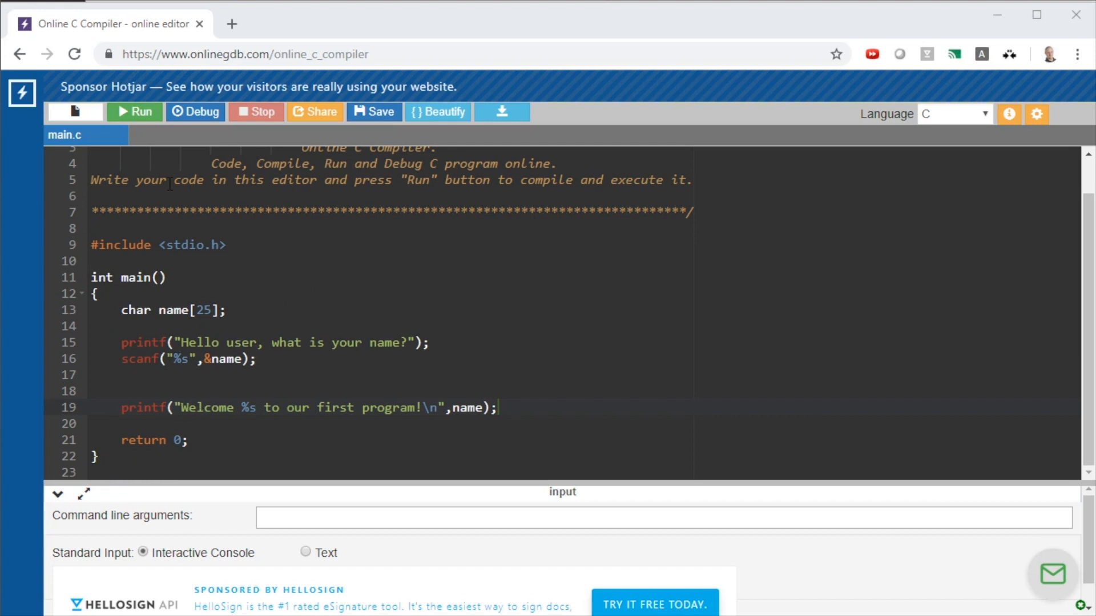
pyautogui.moveTo(194, 112)
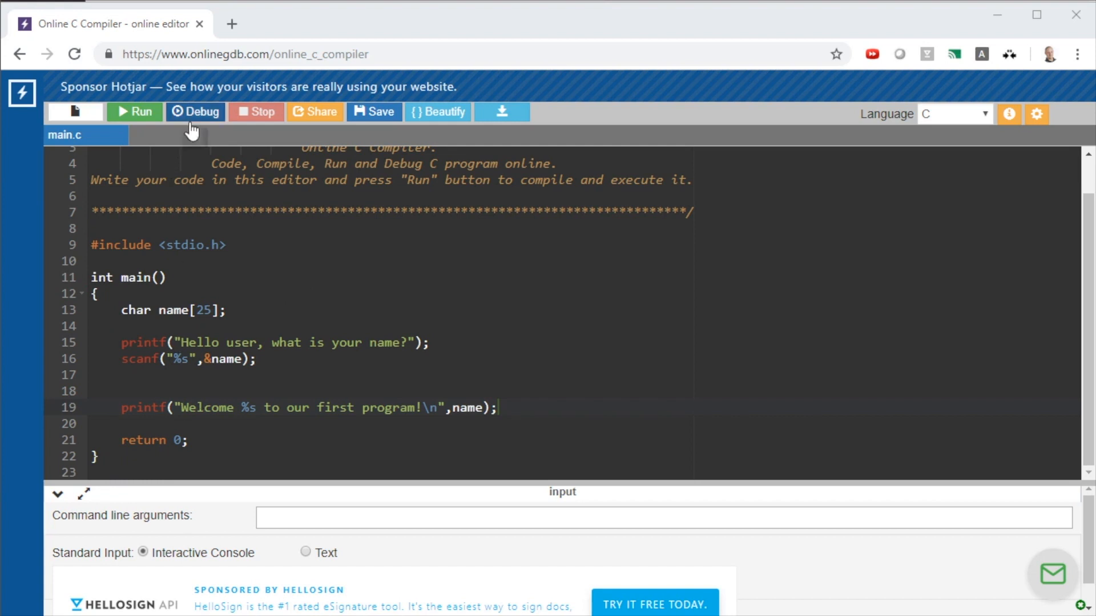
pyautogui.moveTo(134, 112)
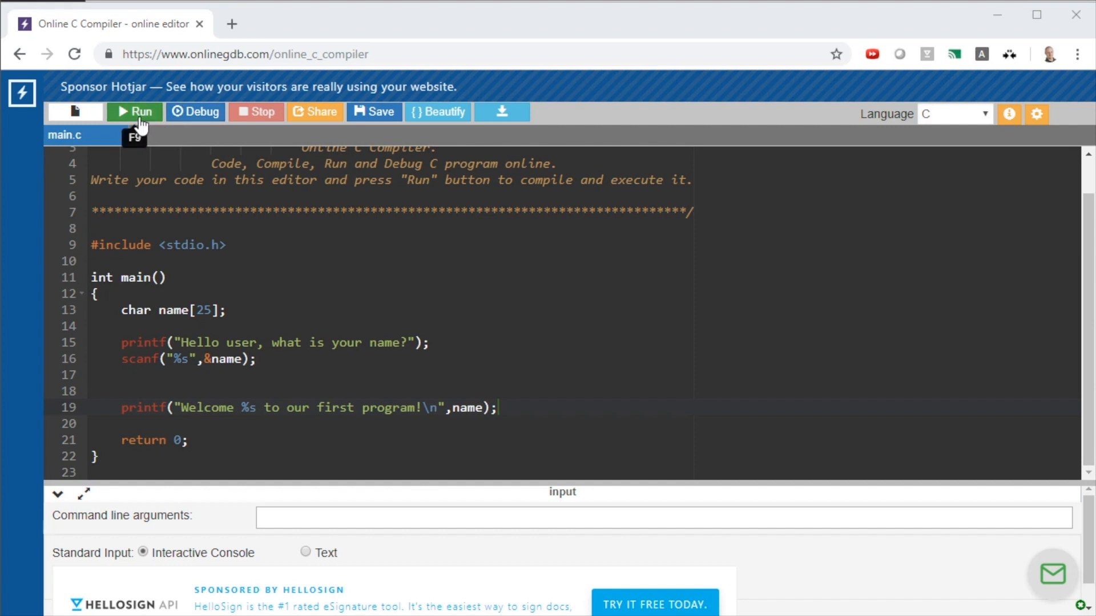
# Step: Run the greeting program, answer its name prompt, and open a new browser tab
pyautogui.click(134, 111)
pyautogui.write('Ben')
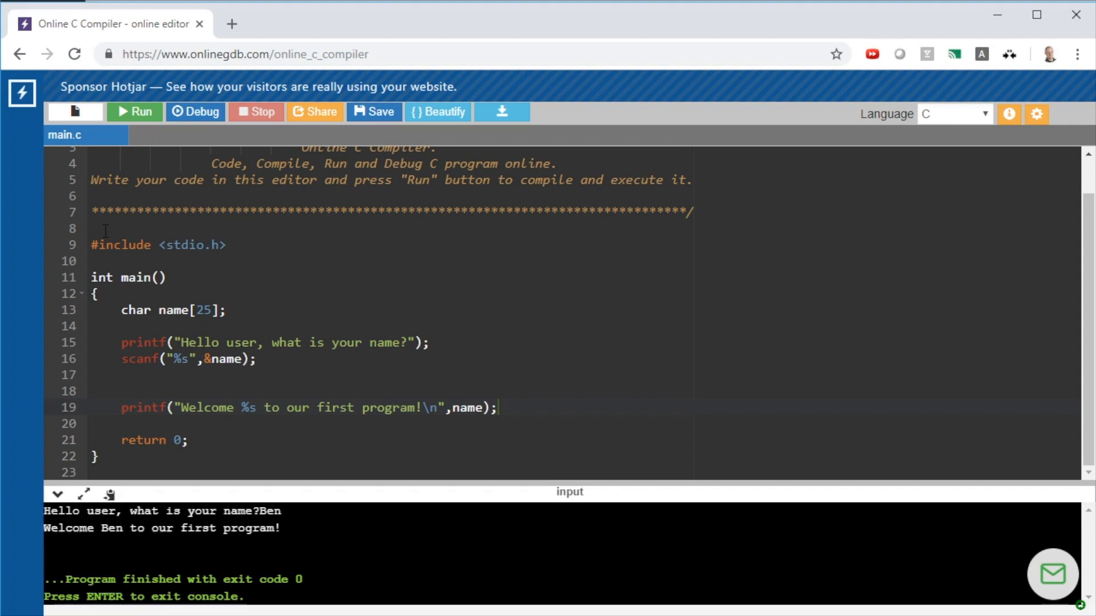
pyautogui.click(231, 23)
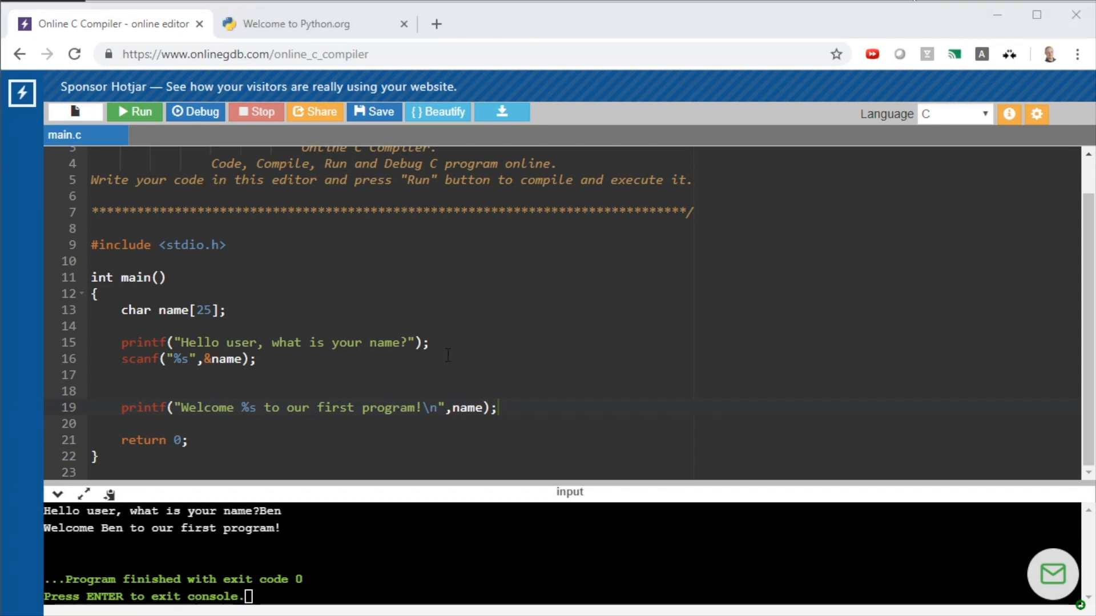
pyautogui.moveTo(302, 89)
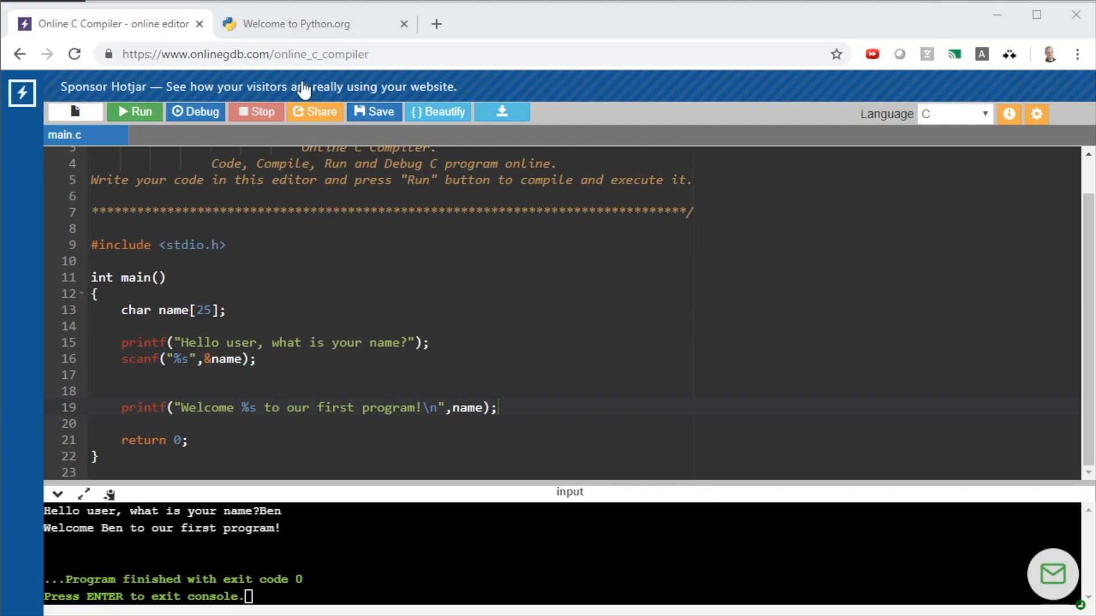
# Step: Download and install Python 3.7.2 for Windows from Python.org, then close setup
pyautogui.click(308, 24)
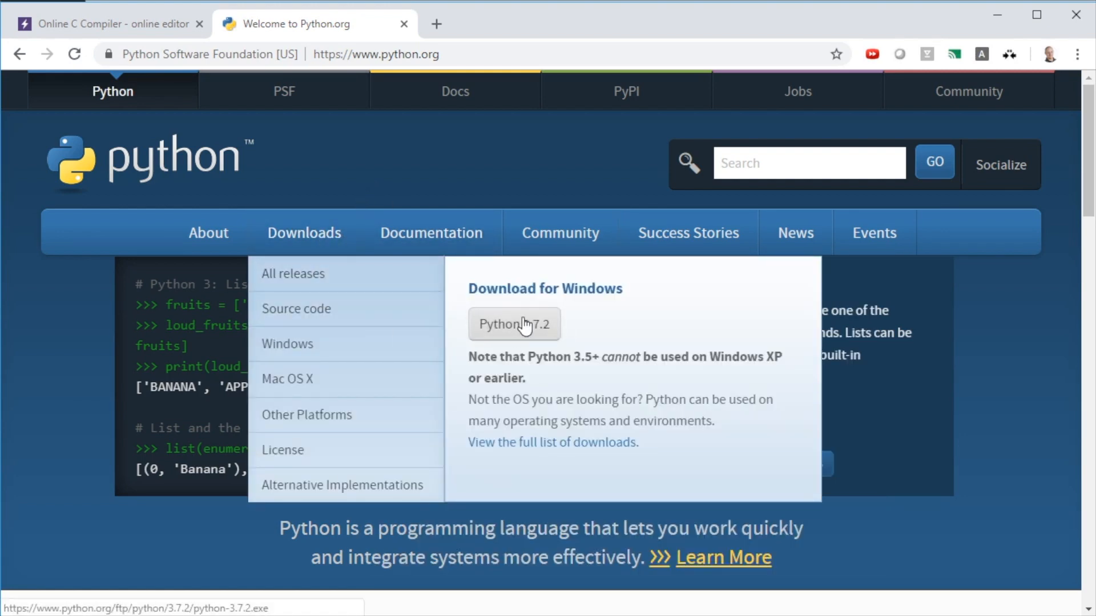
pyautogui.click(514, 324)
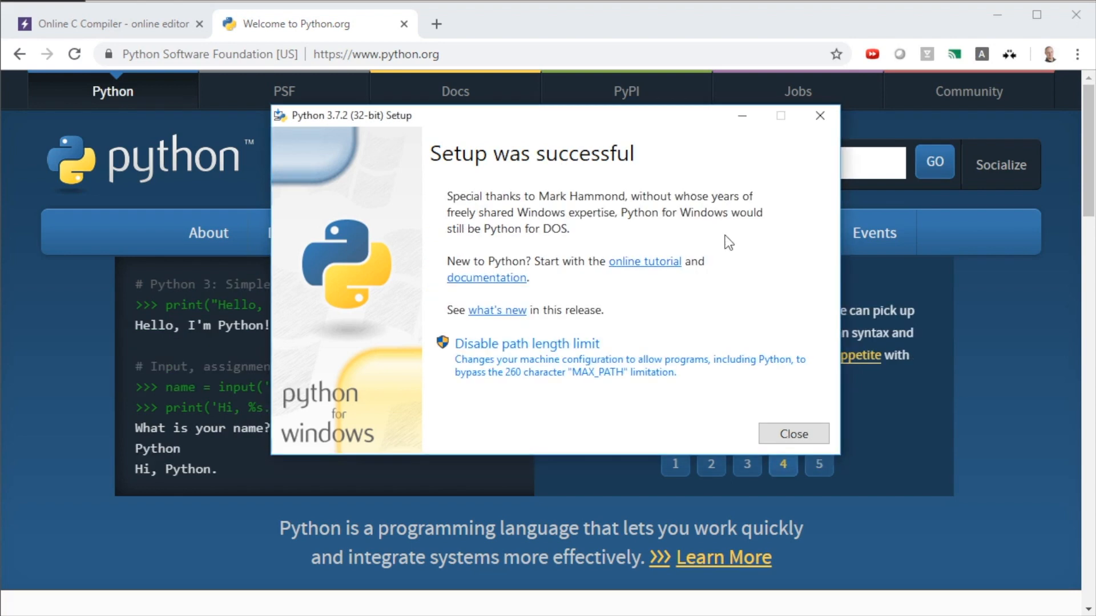
pyautogui.click(793, 433)
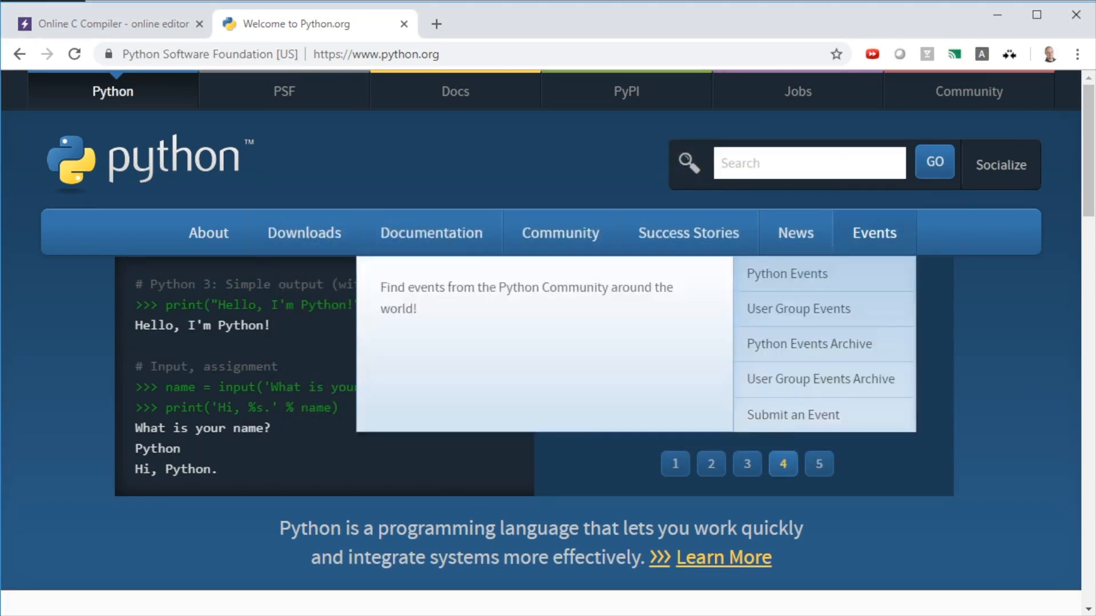
# Step: Run python --version in a command prompt to check the installed Python
pyautogui.click(818, 464)
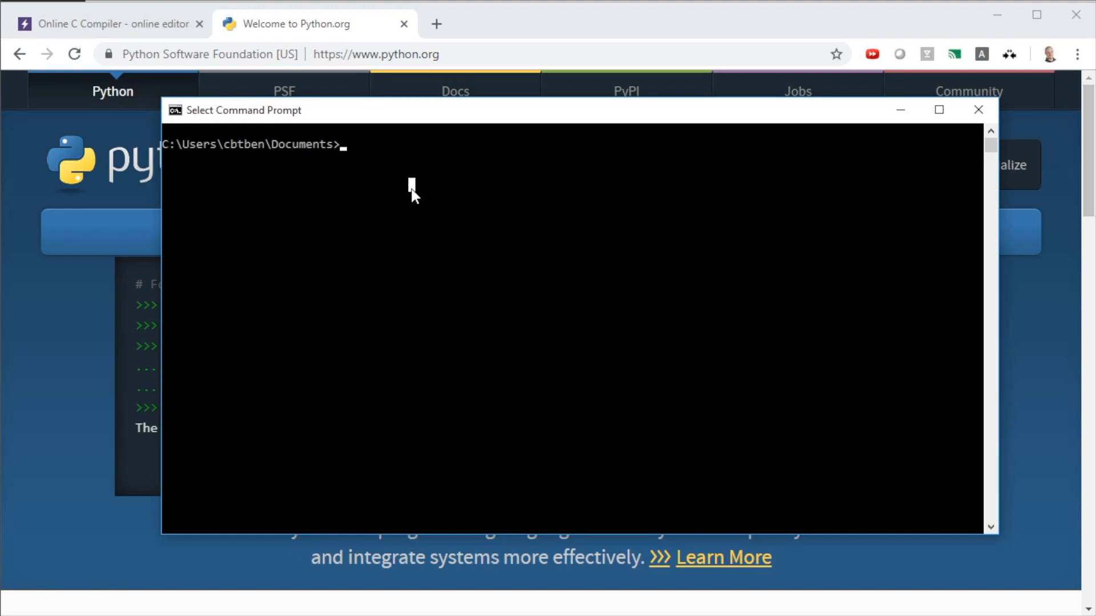
pyautogui.write('python')
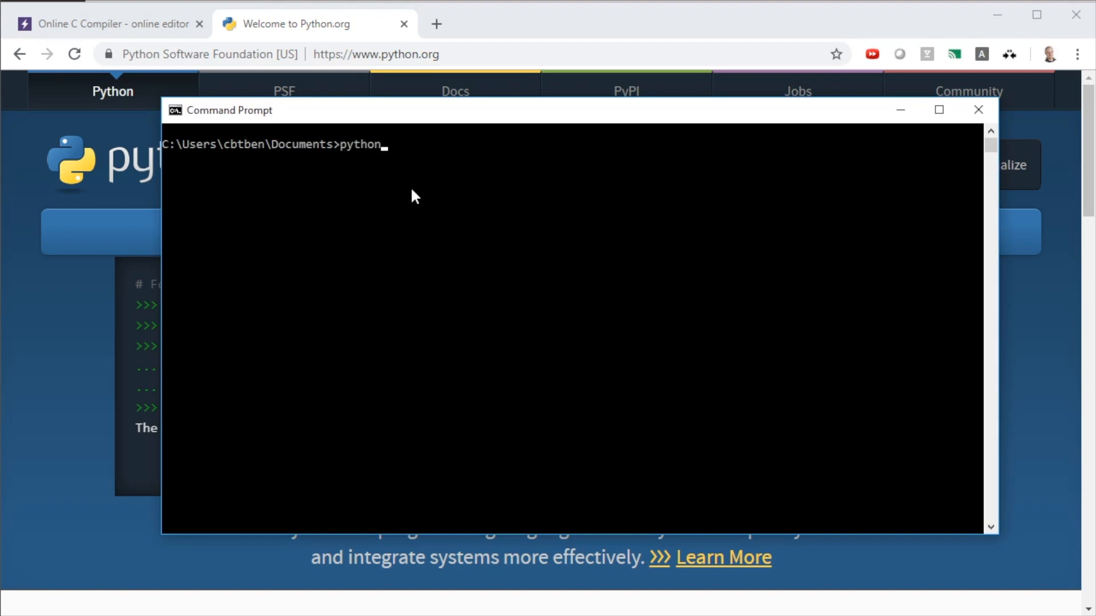
pyautogui.write('--version')
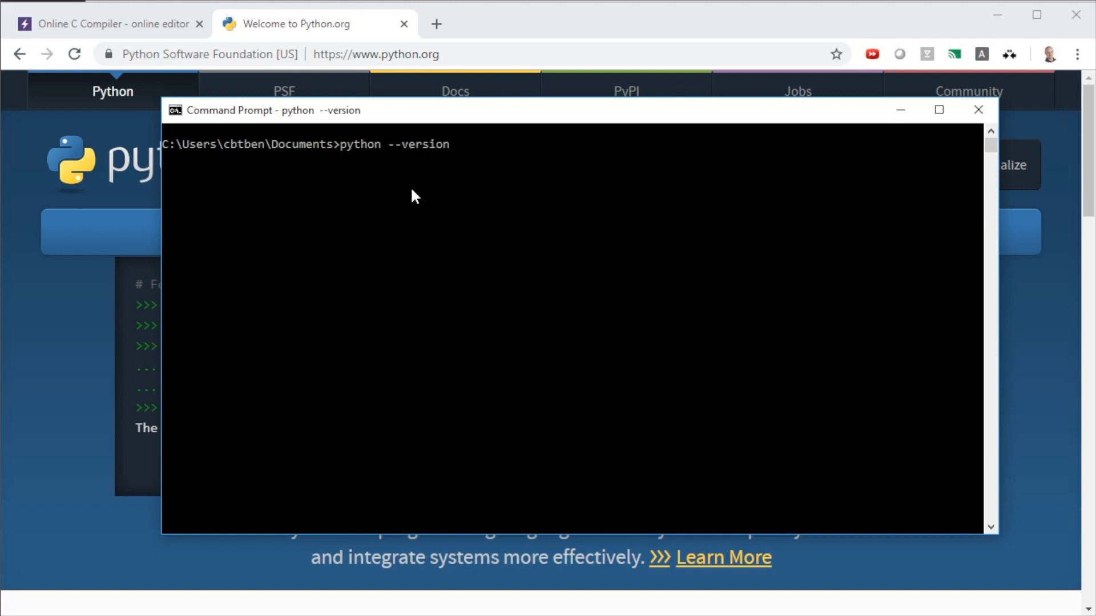
pyautogui.press('Return')
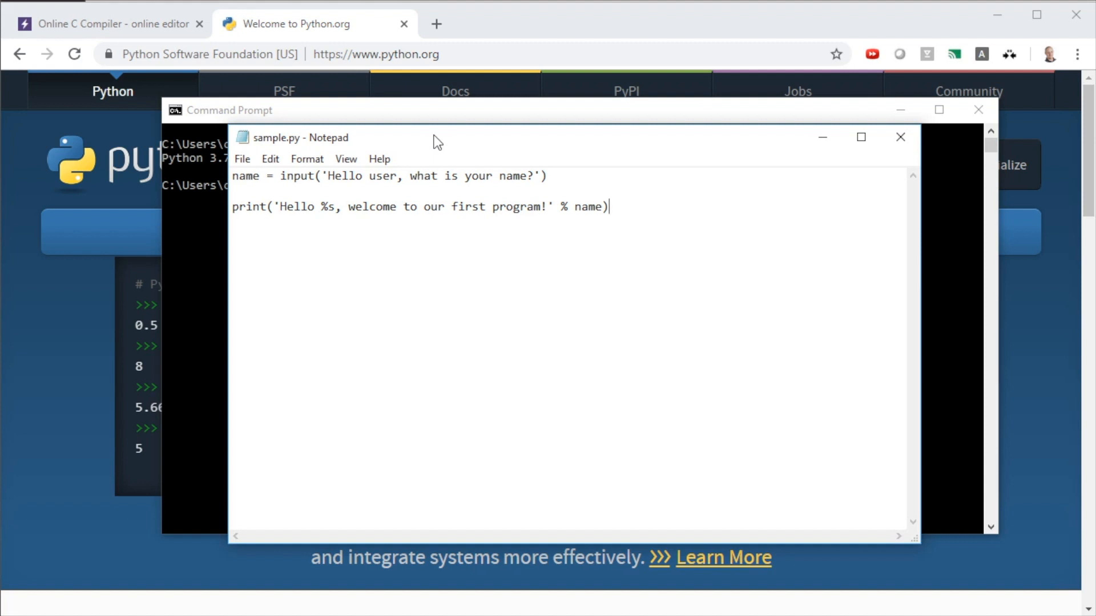
pyautogui.moveTo(468, 156)
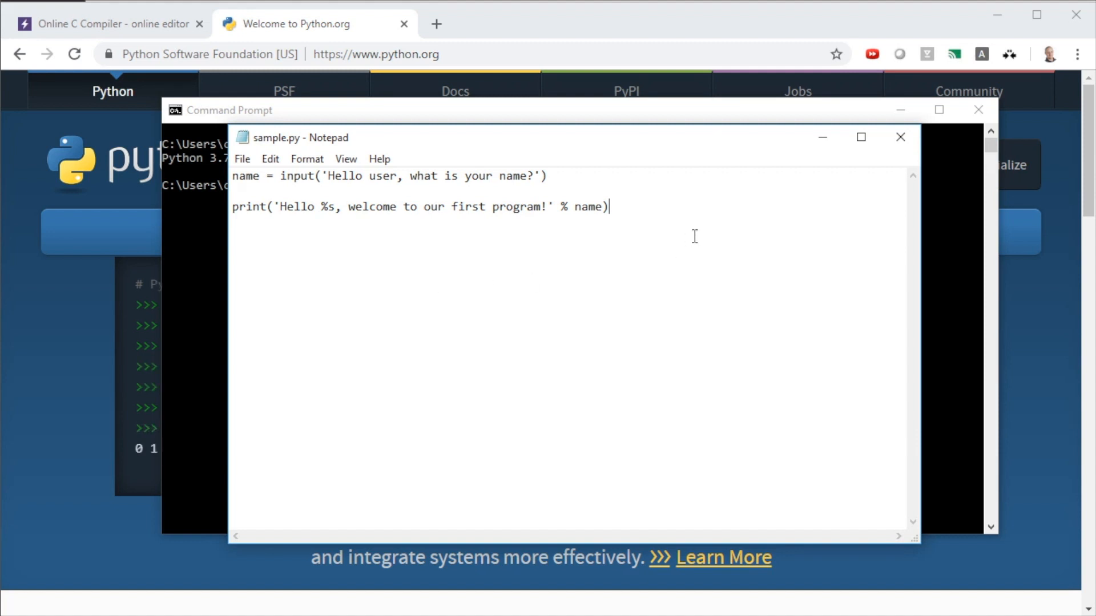
pyautogui.moveTo(706, 224)
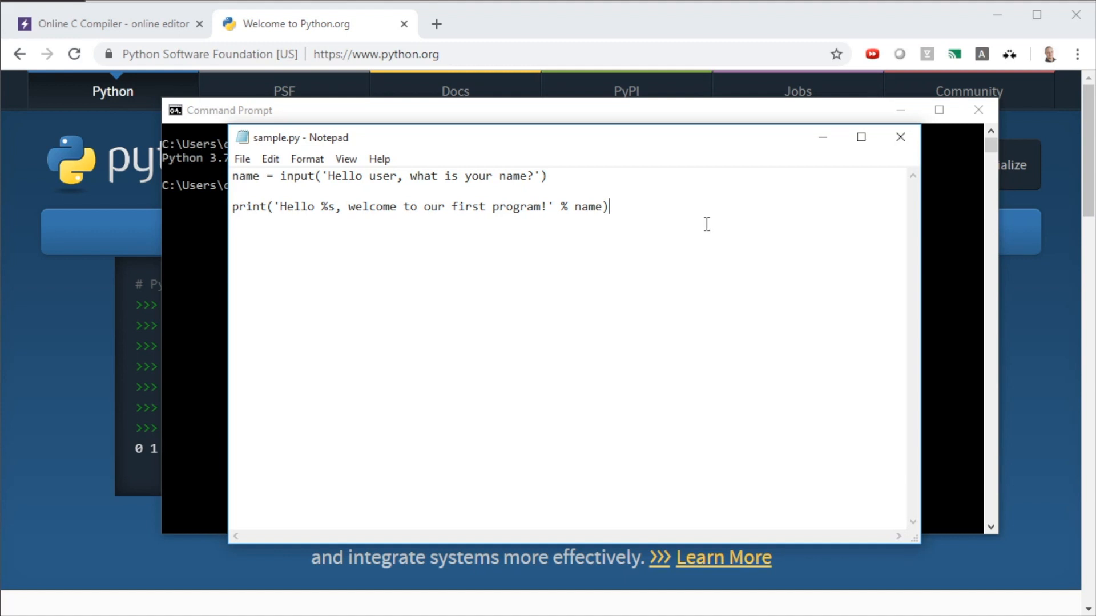
pyautogui.moveTo(655, 218)
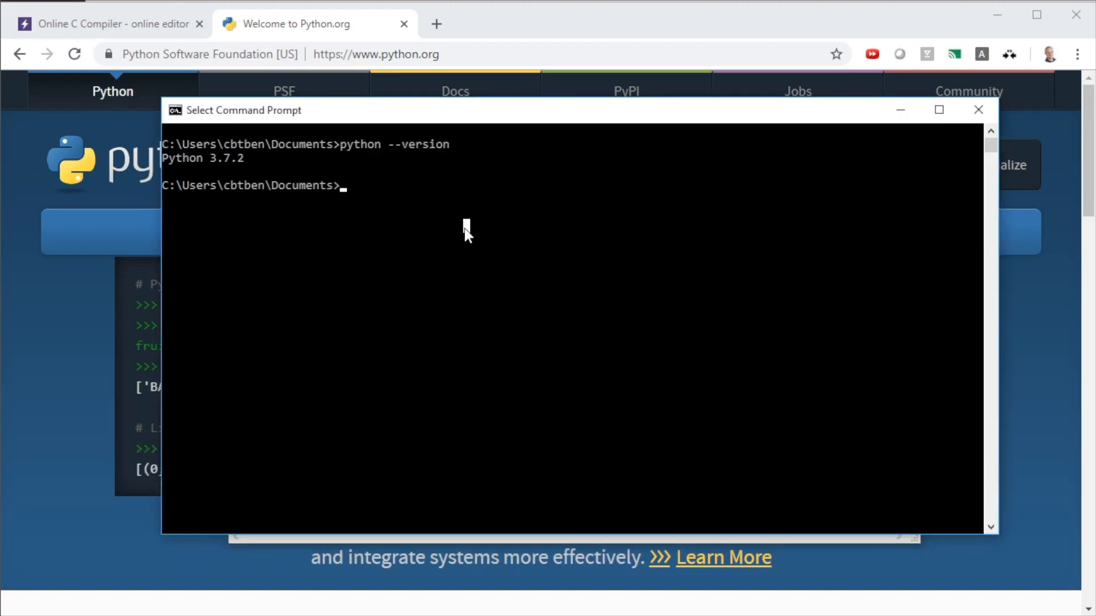
# Step: Run python sample.py and enter Ben at the name prompt
pyautogui.write('python')
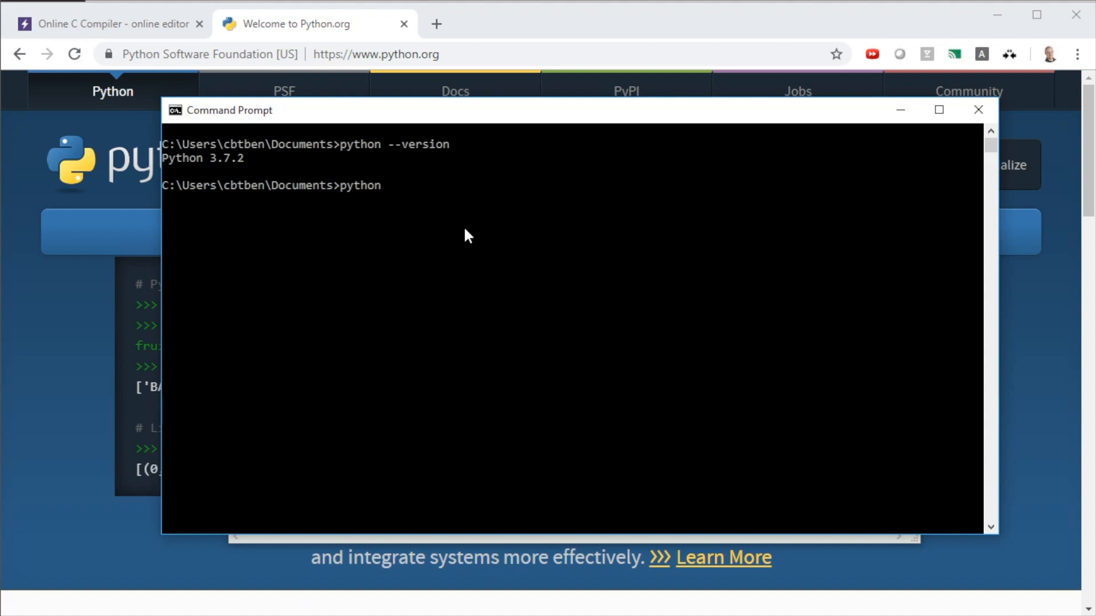
pyautogui.write('sample.py')
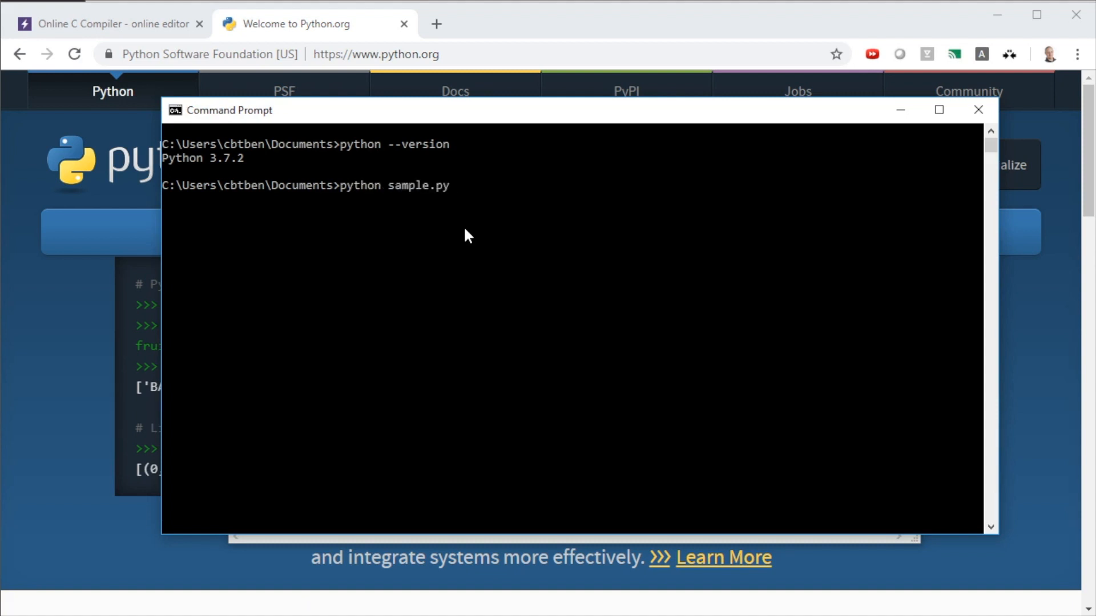
pyautogui.press('Return')
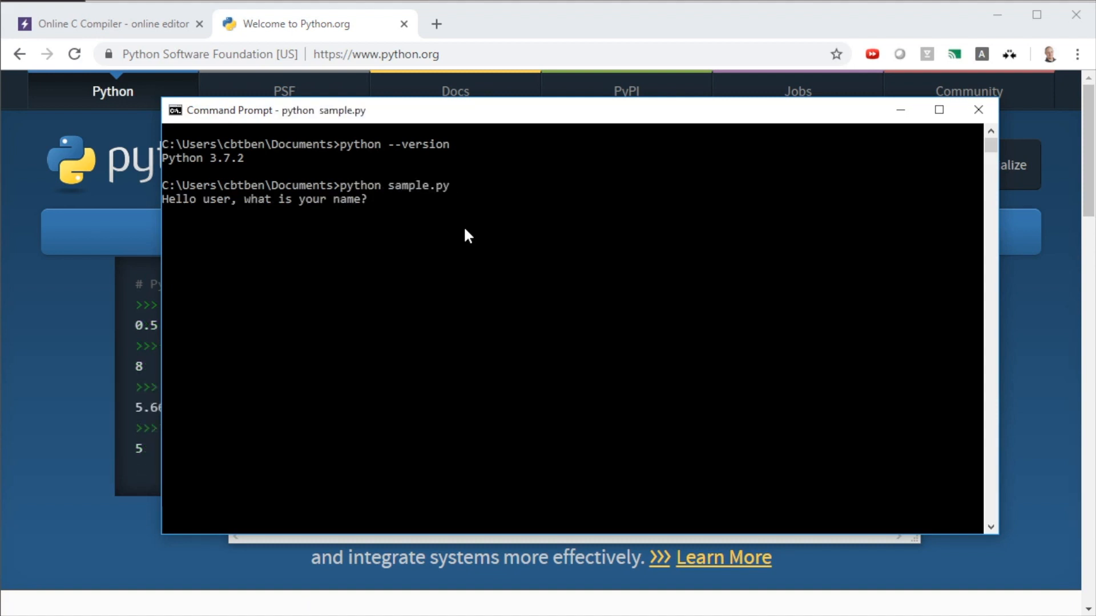
pyautogui.write('Ben')
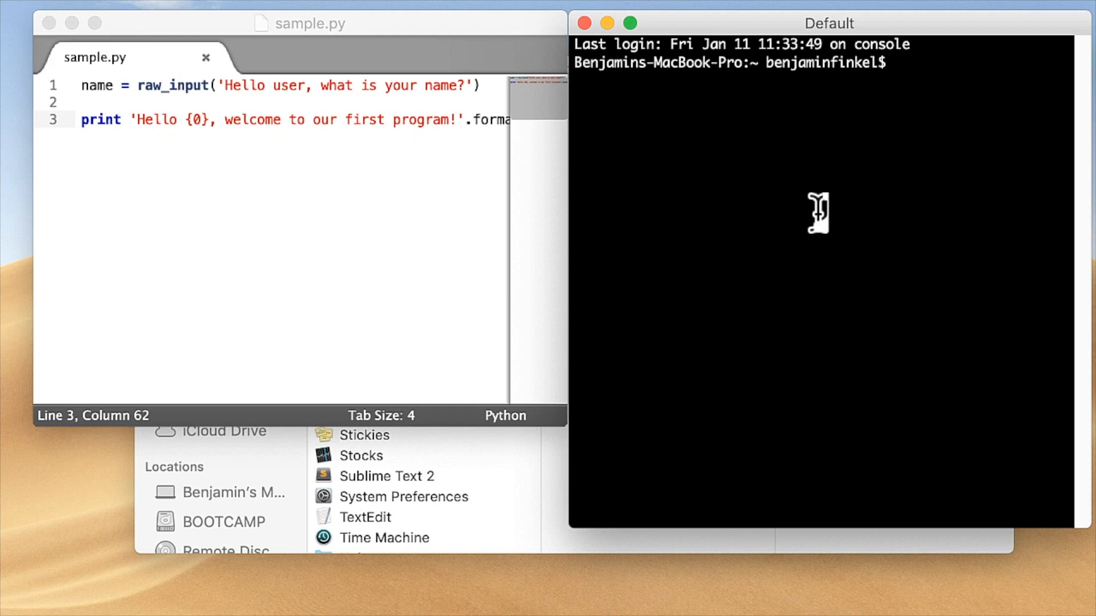
pyautogui.moveTo(895, 137)
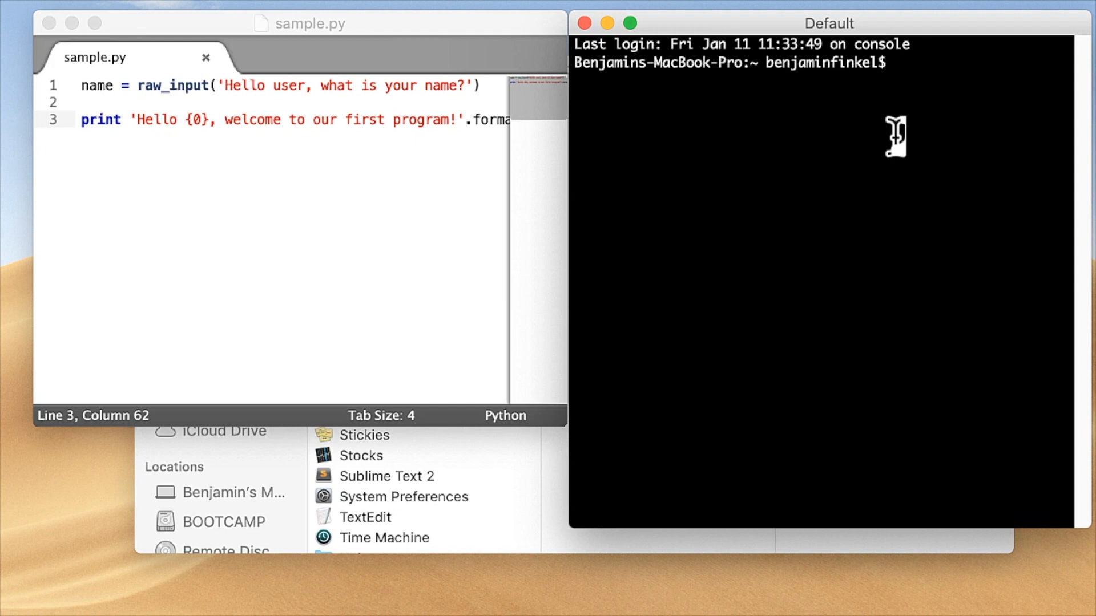
pyautogui.moveTo(897, 119)
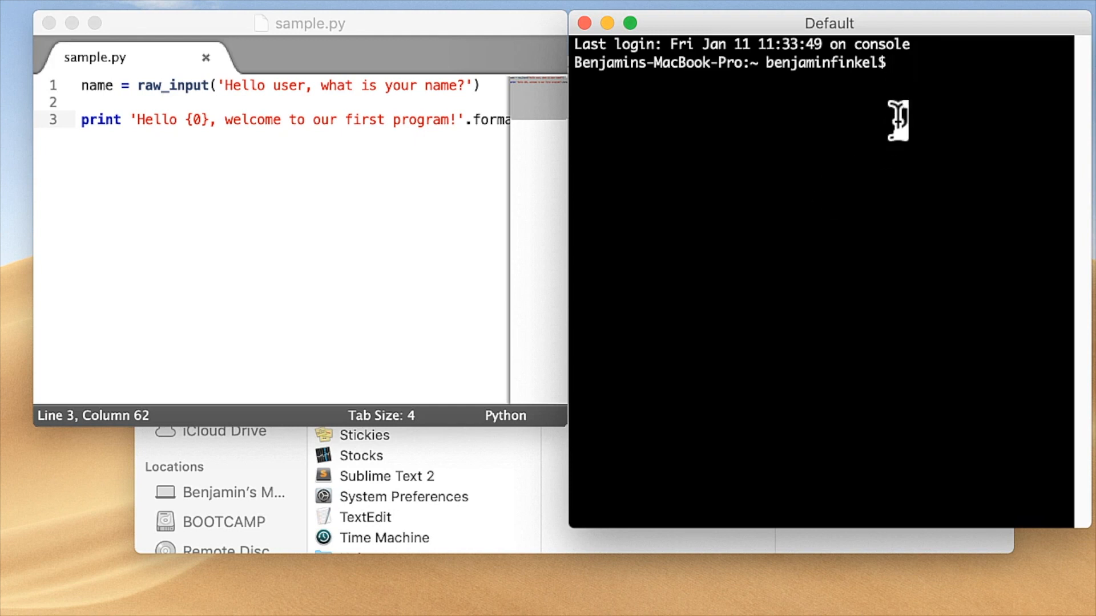
# Step: Check the Mac's Python version (2.7.7), then run python sample.py in Terminal
pyautogui.write('python -')
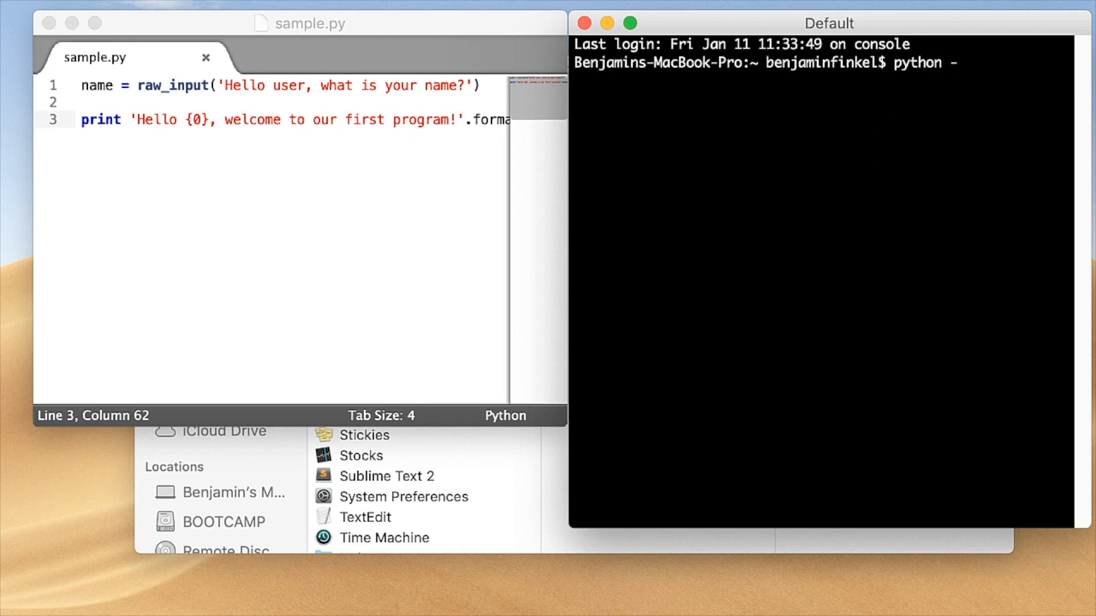
pyautogui.press('Return')
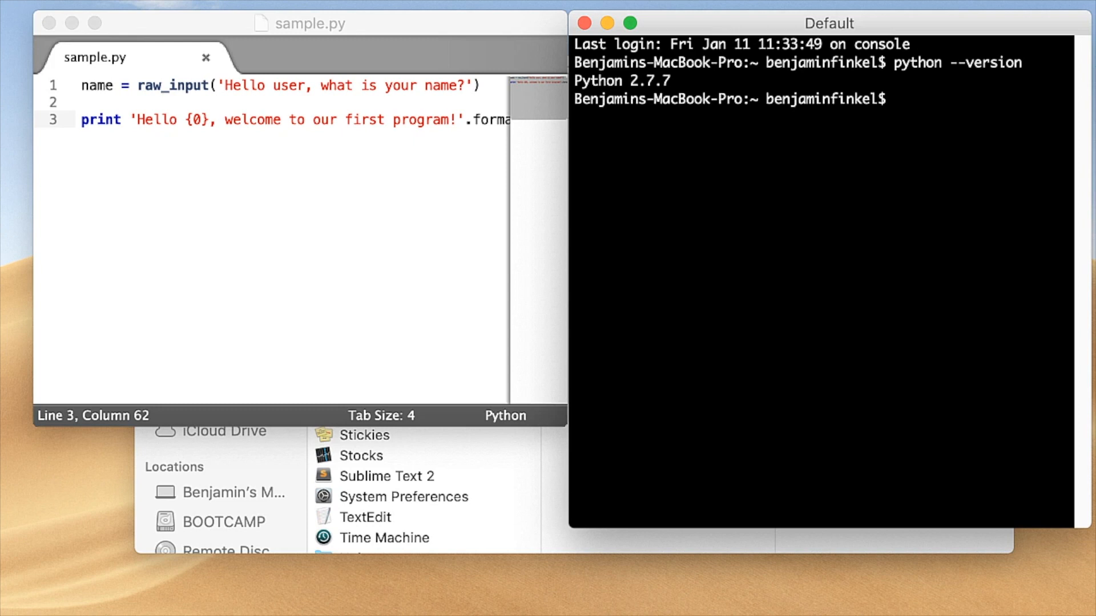
pyautogui.moveTo(801, 142)
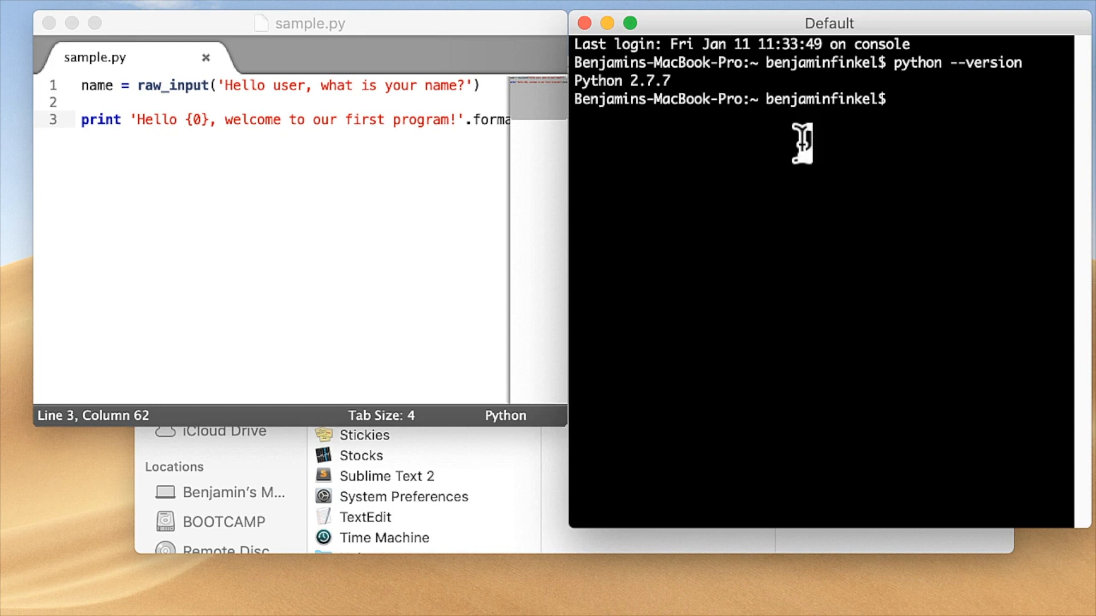
pyautogui.moveTo(292, 119)
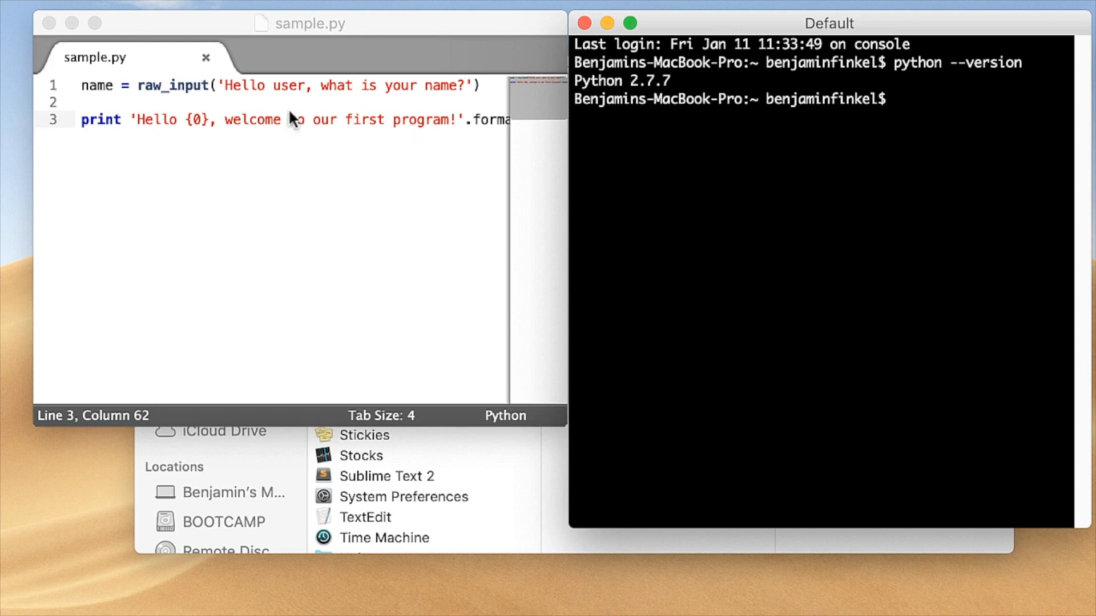
pyautogui.write('pyt')
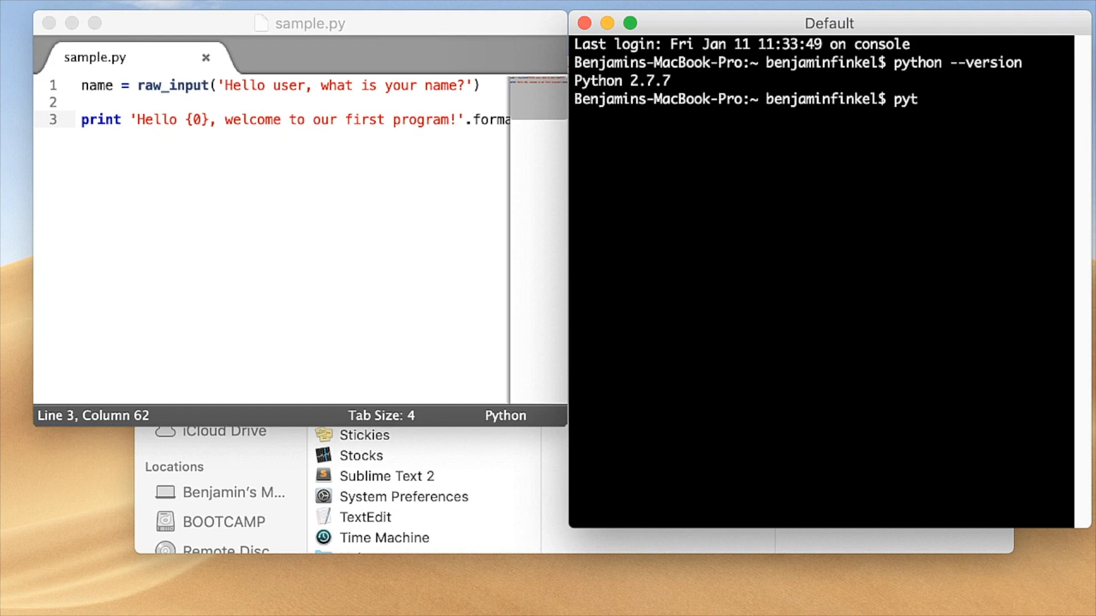
pyautogui.write('hon')
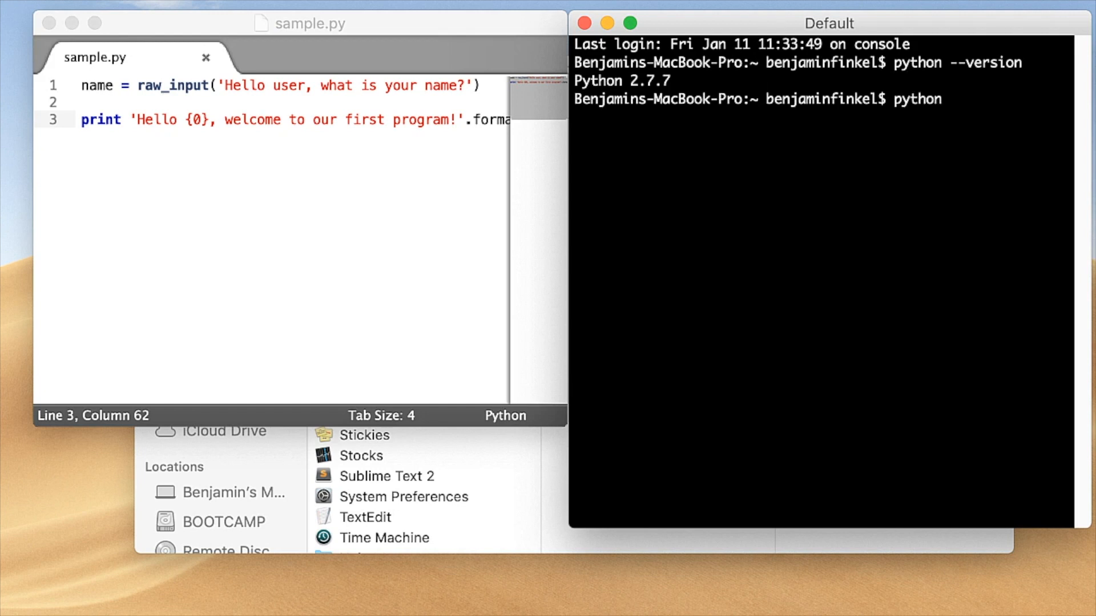
pyautogui.write('sample.py')
pyautogui.write('Ben')
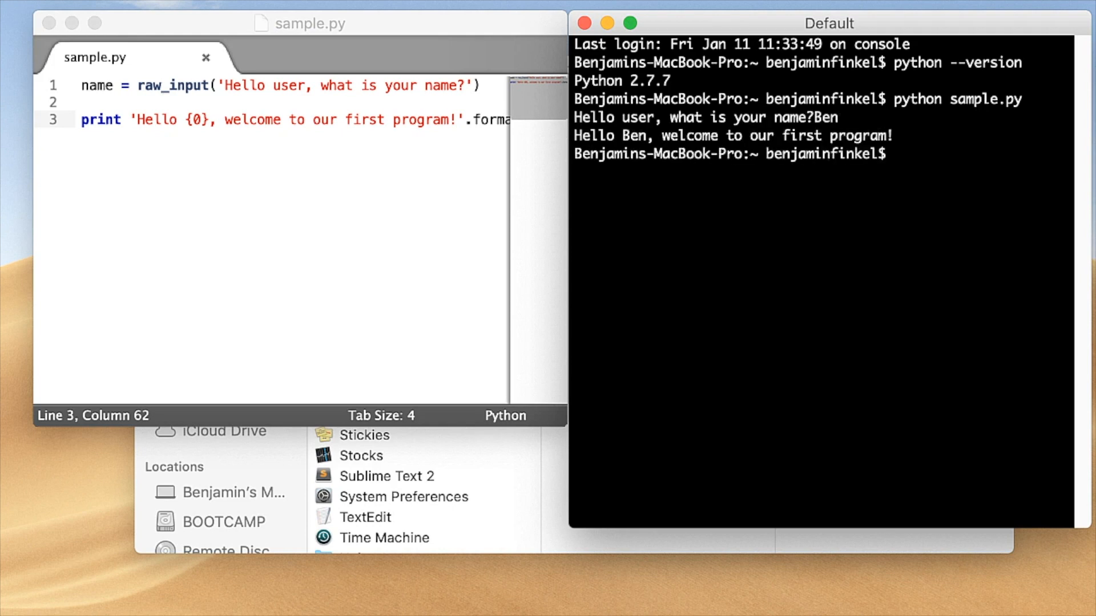
pyautogui.moveTo(510, 427)
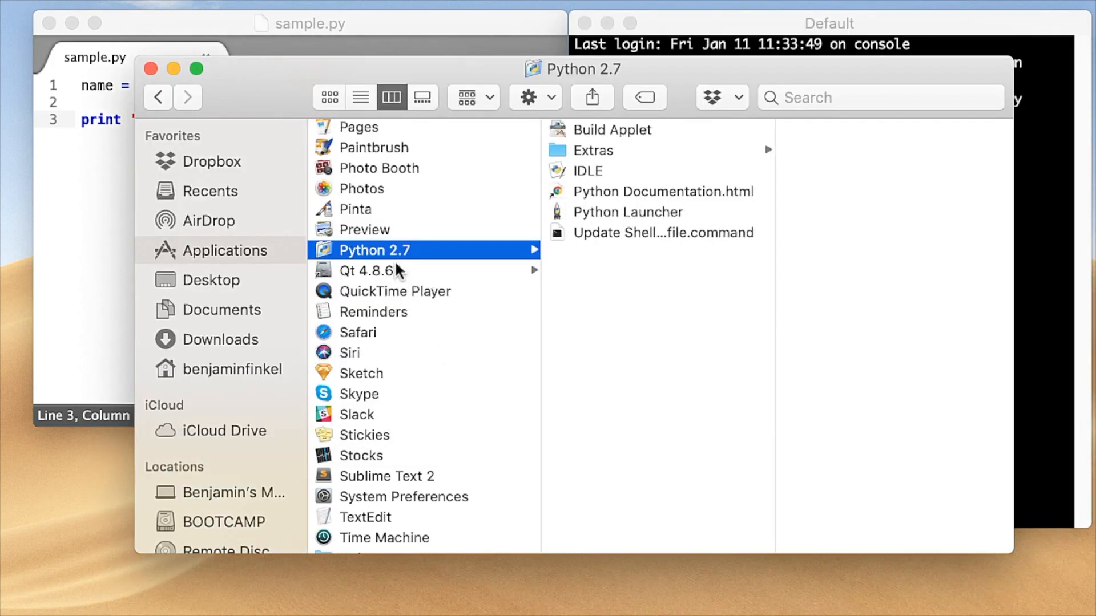
pyautogui.moveTo(591, 181)
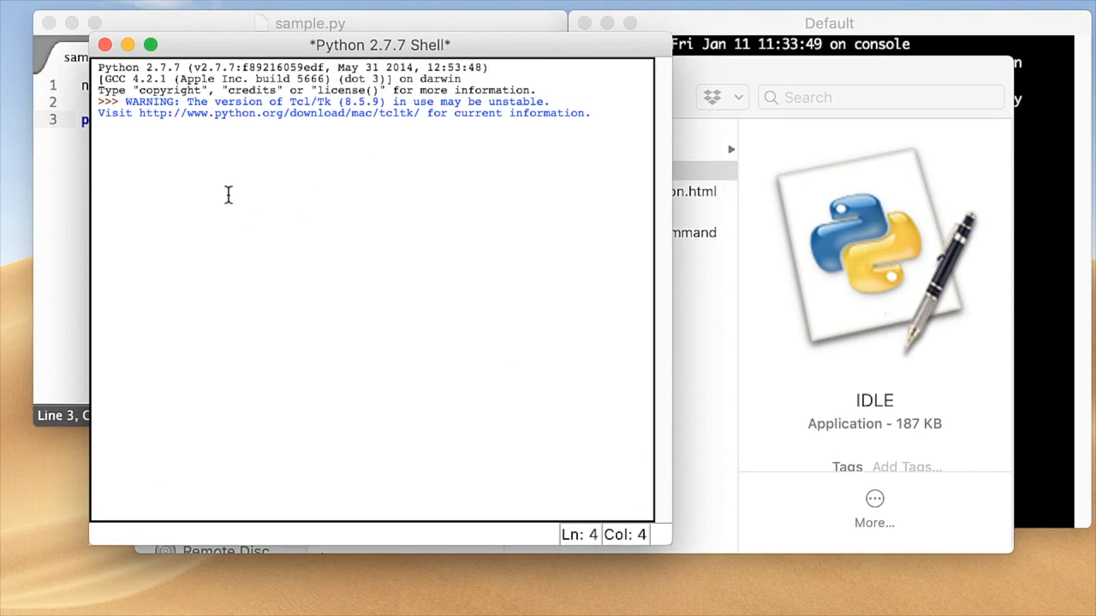
# Step: In IDLE, enter the raw_input name line, answer Ben, and run the .format(name) welcome print
pyautogui.press('return')
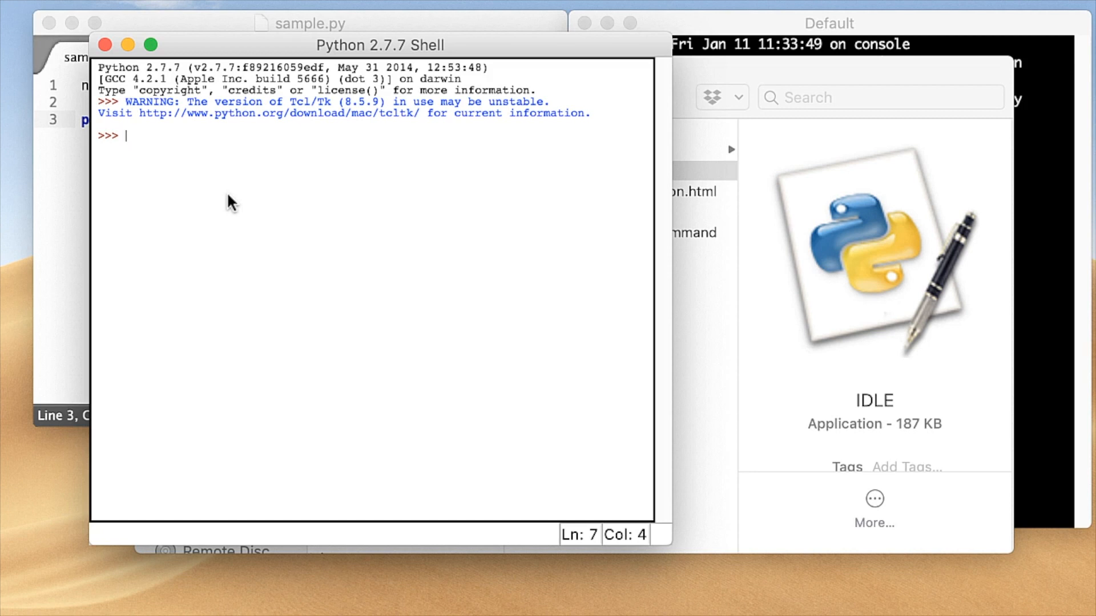
pyautogui.moveTo(381, 45); pyautogui.dragTo(427, 38)
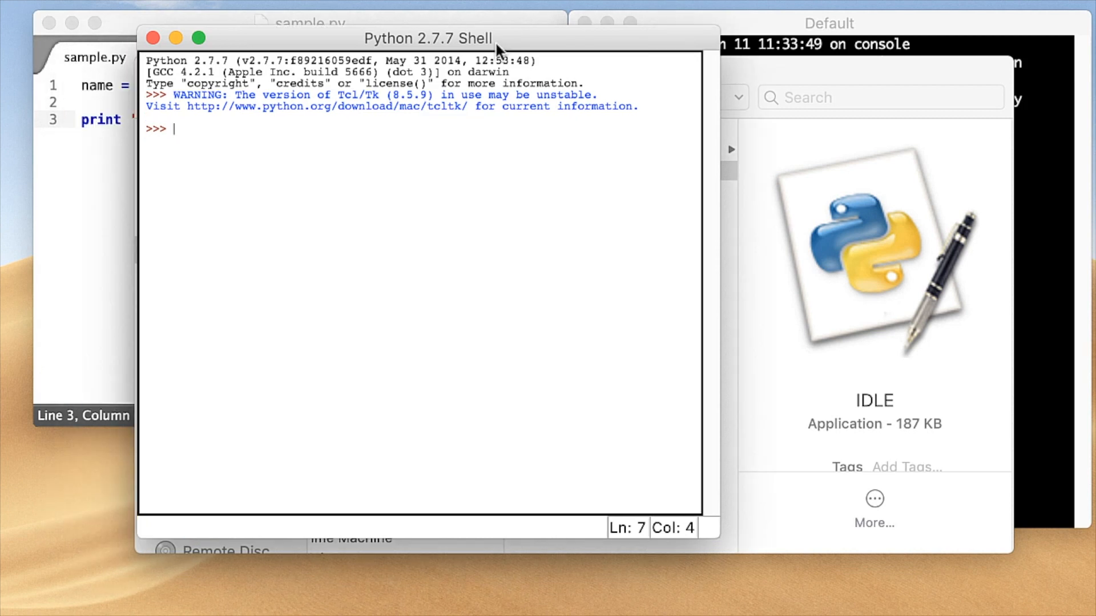
pyautogui.write("name = raw_input('Hello user, what")
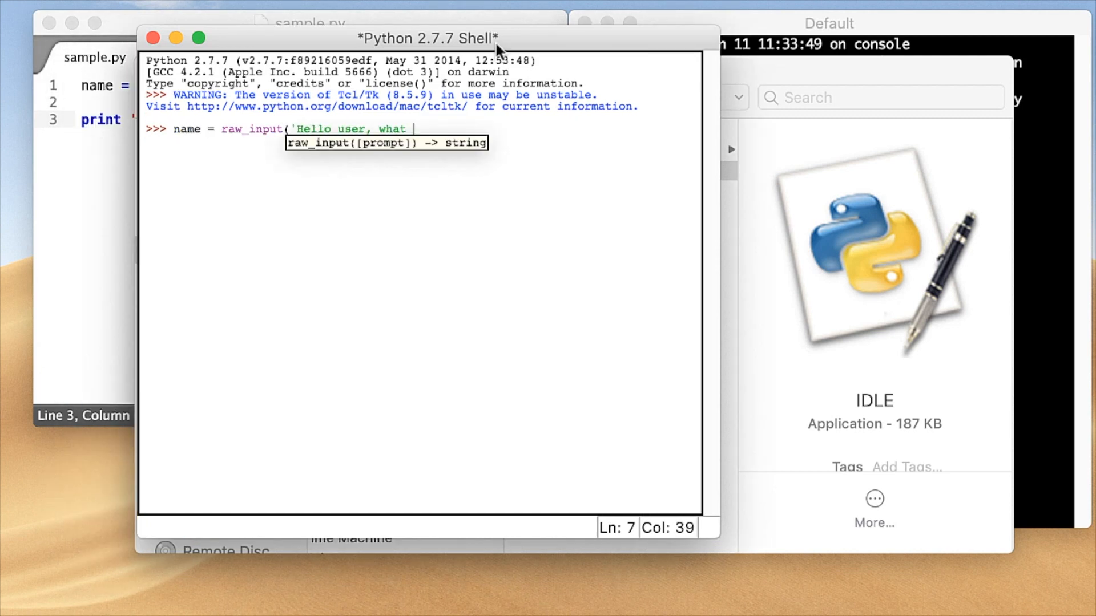
pyautogui.write("is your name?')")
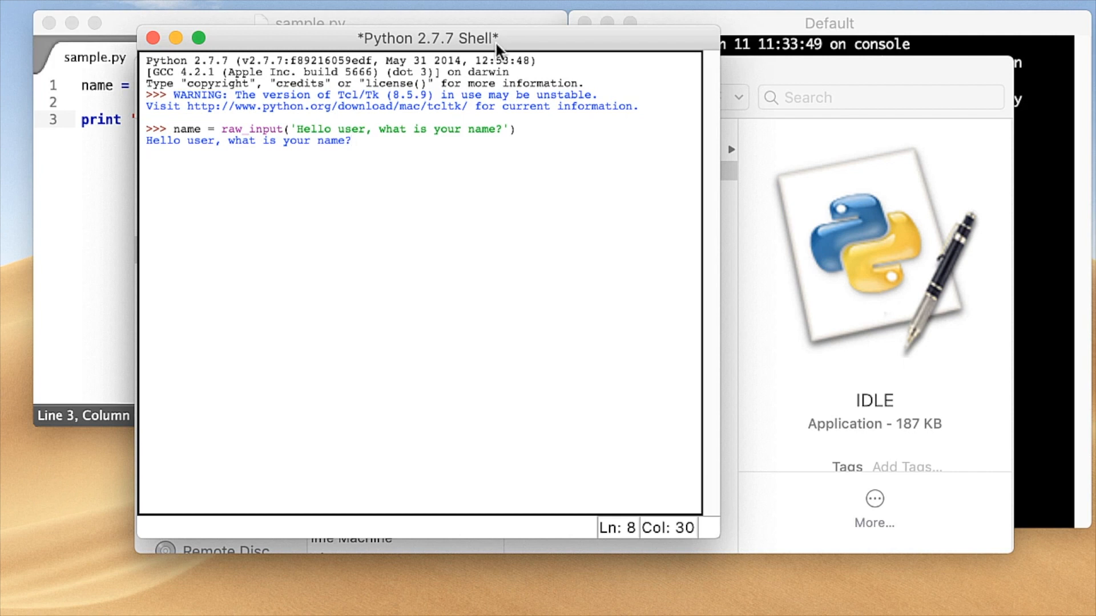
pyautogui.click(353, 140)
pyautogui.write('Ben')
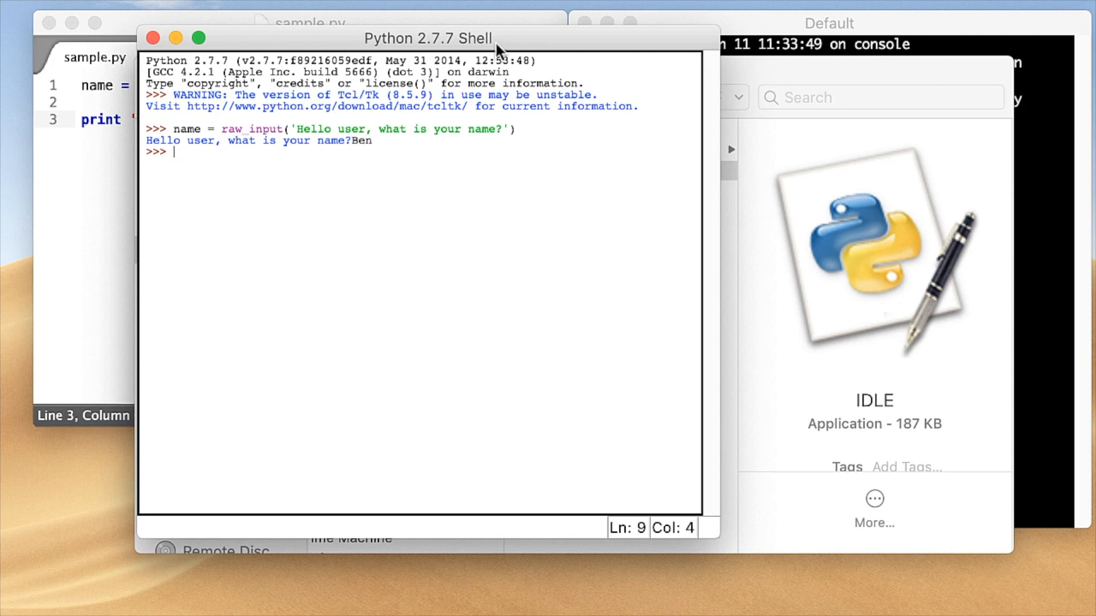
pyautogui.write("print 'Hello {0}, welcome to")
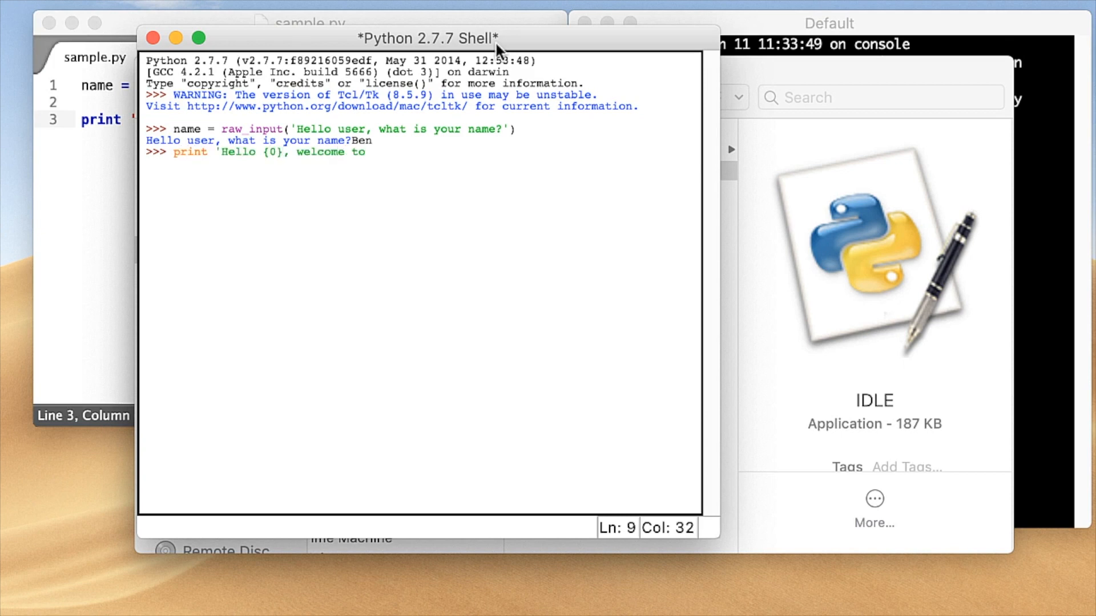
pyautogui.write("our first program!'.format(name)")
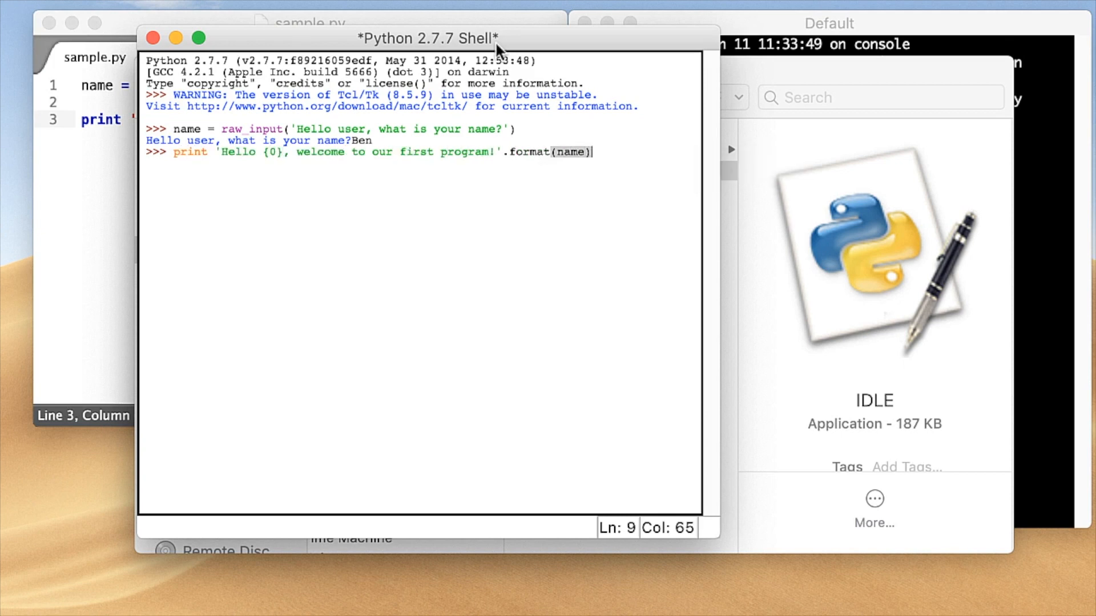
pyautogui.press('Return')
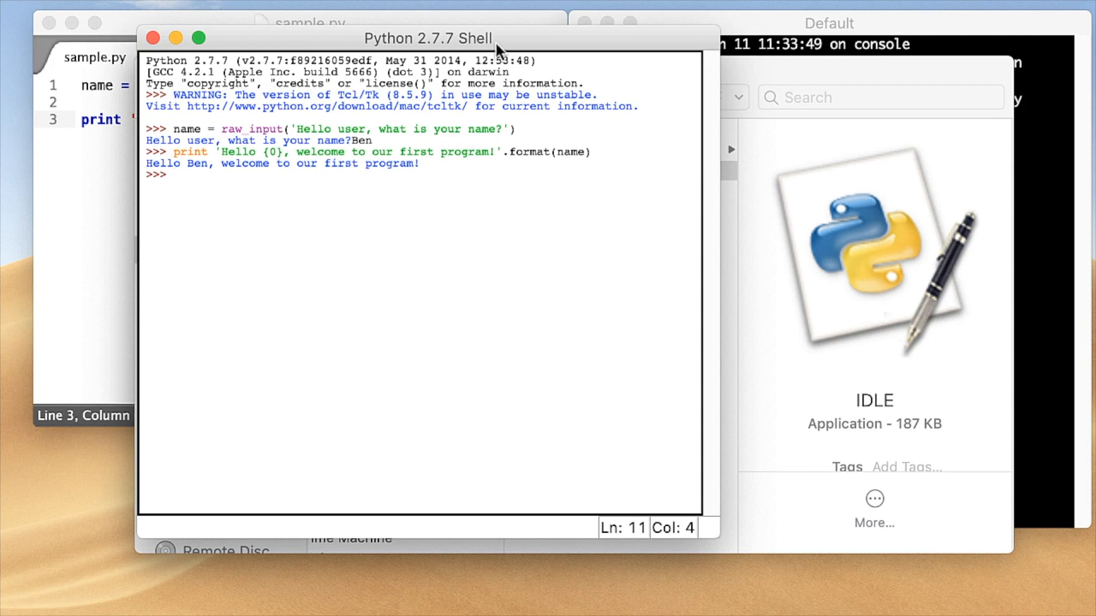
pyautogui.click(175, 174)
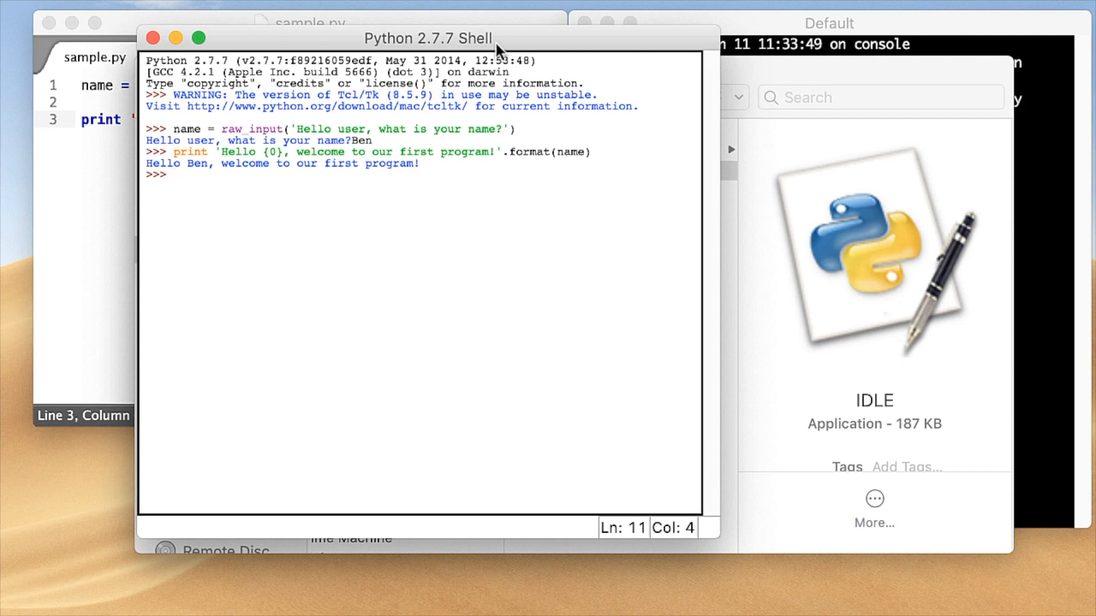
pyautogui.click(174, 174)
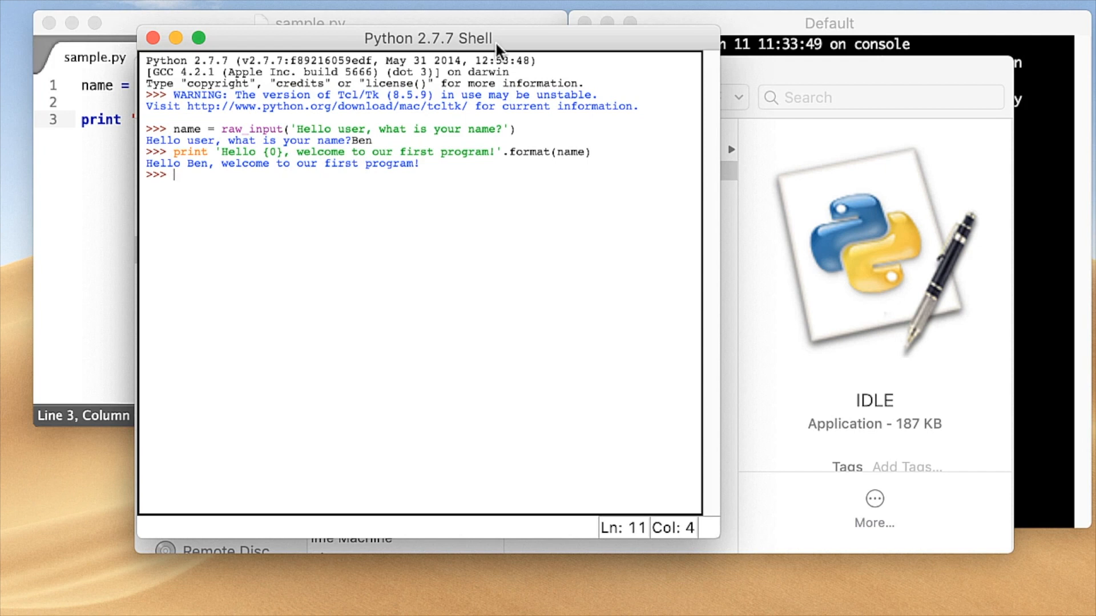